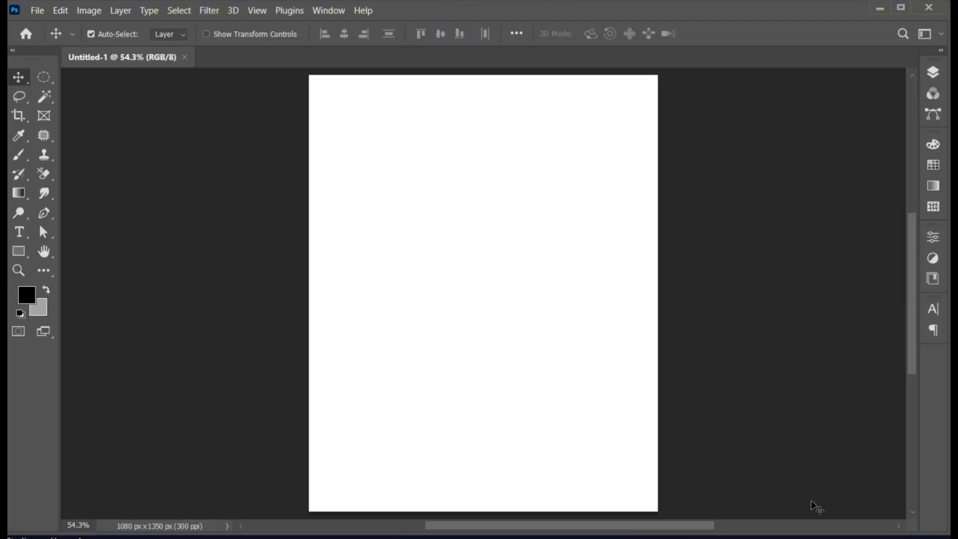
- Add the word 'Autumn' at the page centre in the Bayshore Regular script font
click(18, 232)
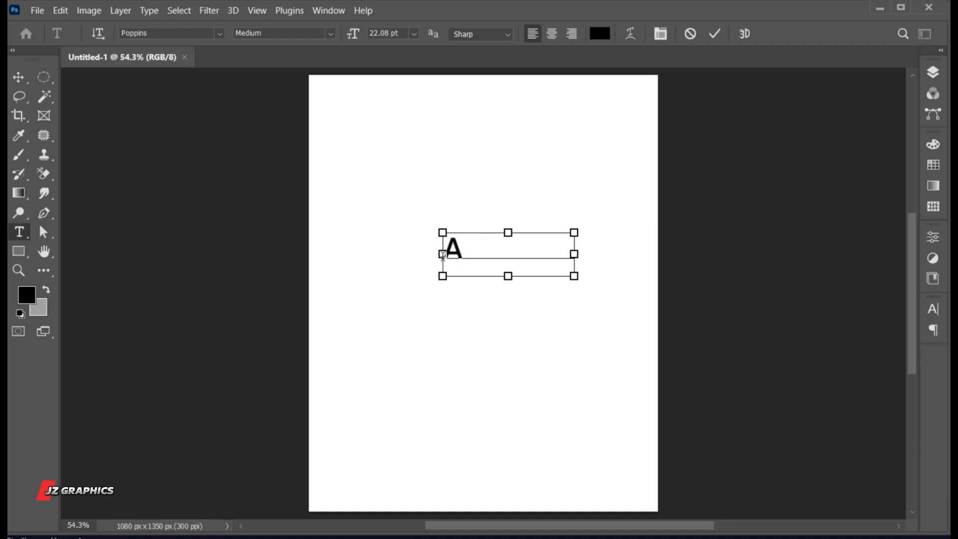
text(Autumn)
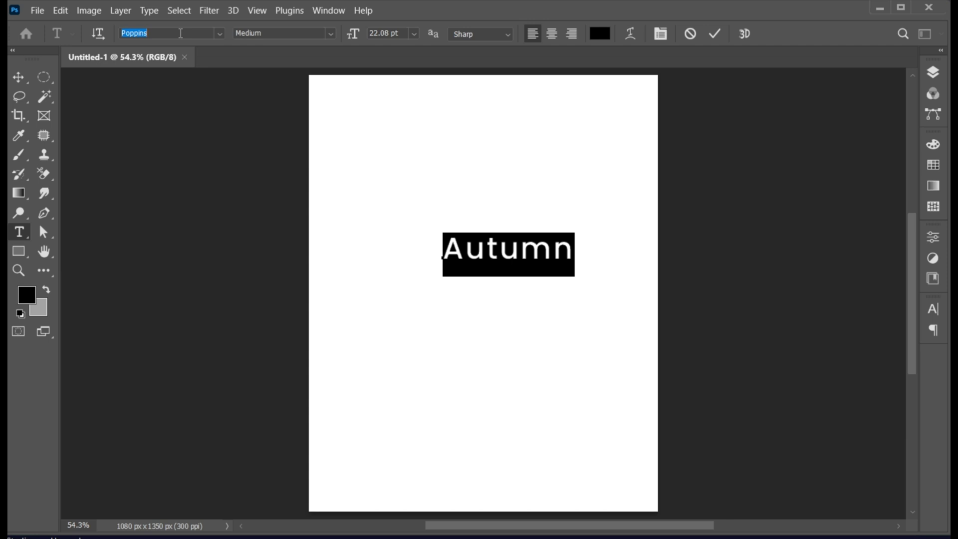
text(bayshore)
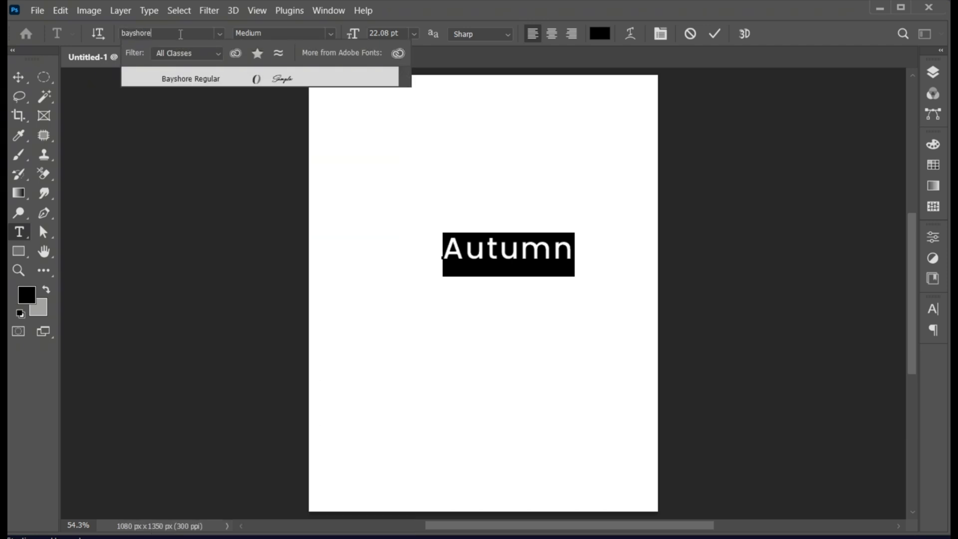
click(191, 78)
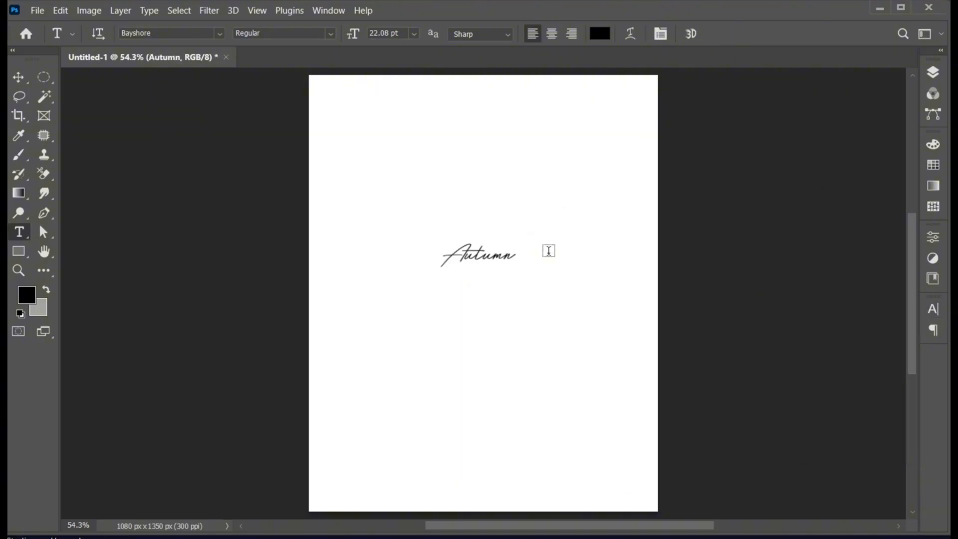
- Scale the Autumn lettering to about 470% so it spans the page width, and commit
click(18, 77)
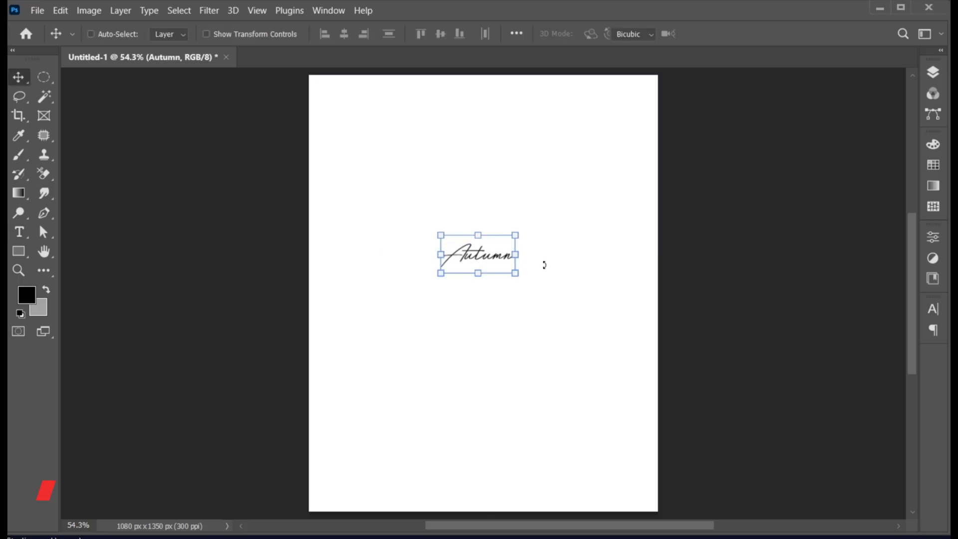
drag(517, 274, 633, 336)
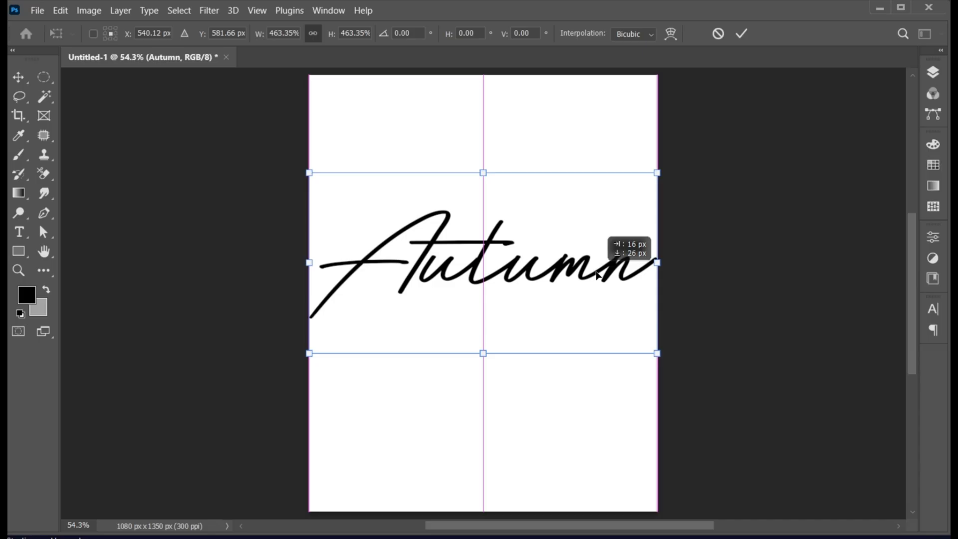
drag(657, 353, 661, 355)
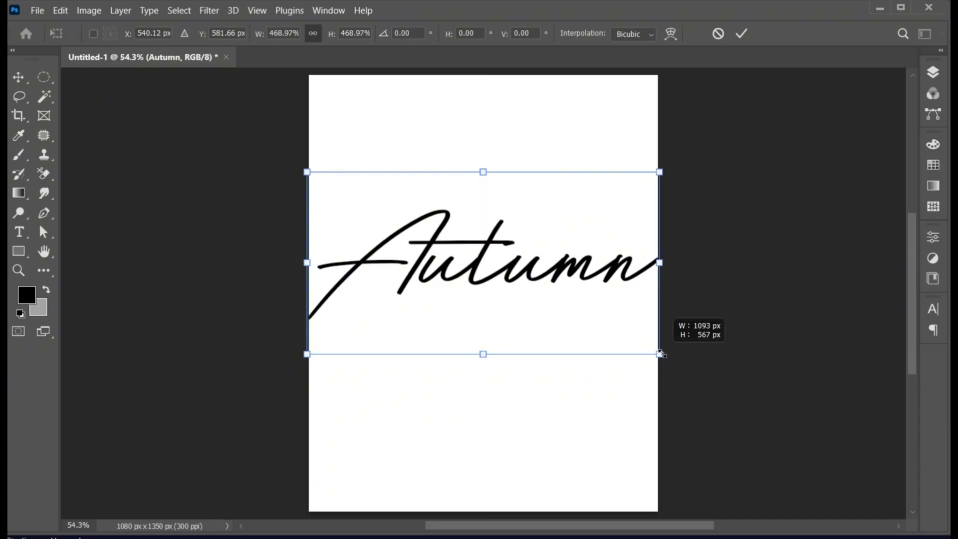
click(742, 34)
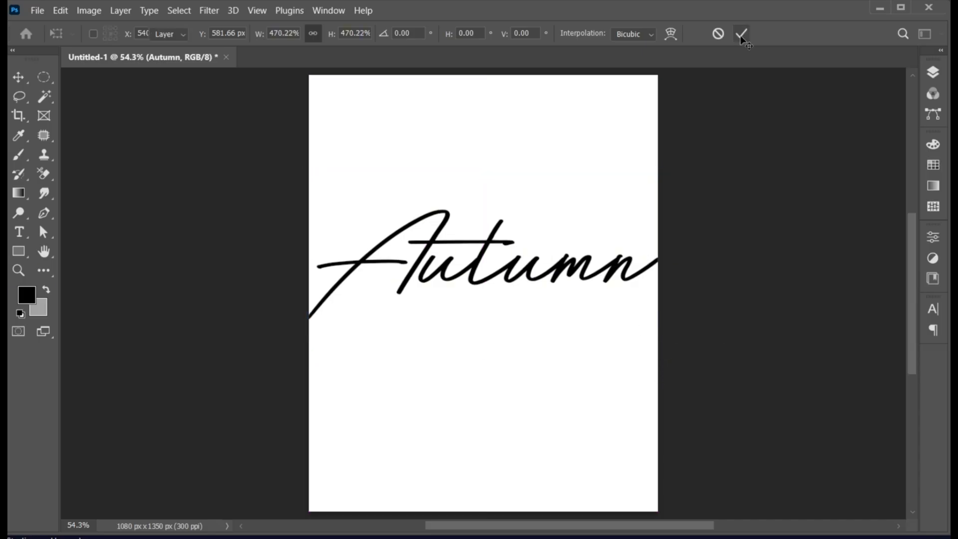
click(742, 34)
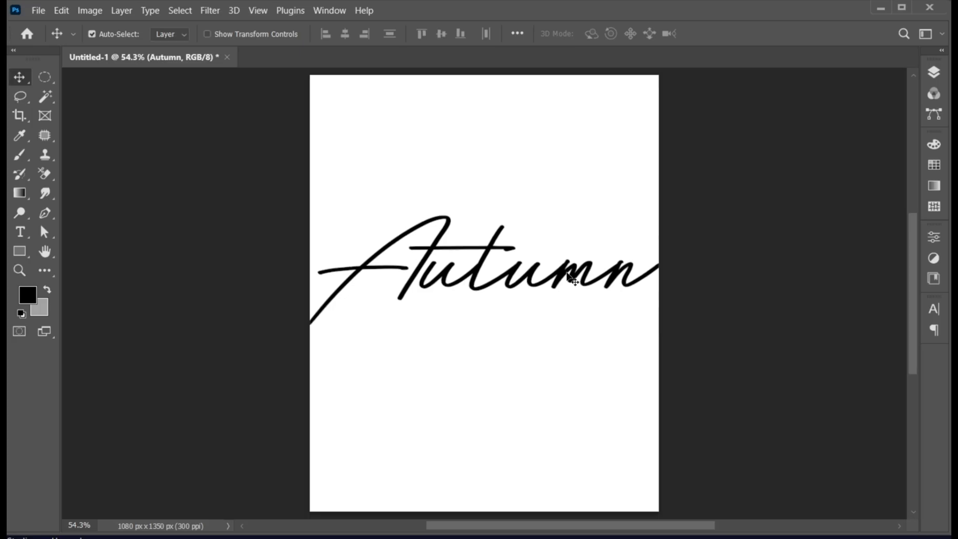
click(935, 72)
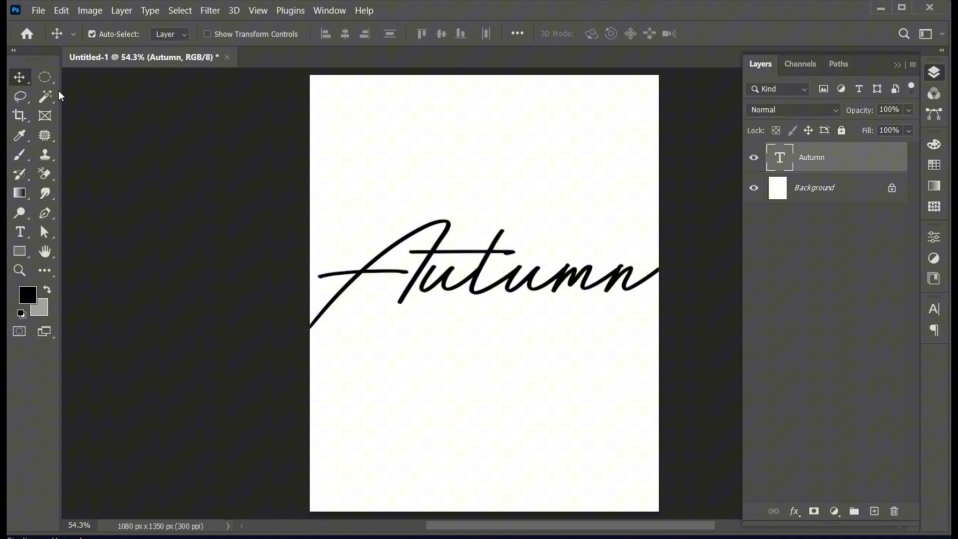
- Select the white area above the lettering and fill it with a #c00808 red Solid Color layer
click(45, 97)
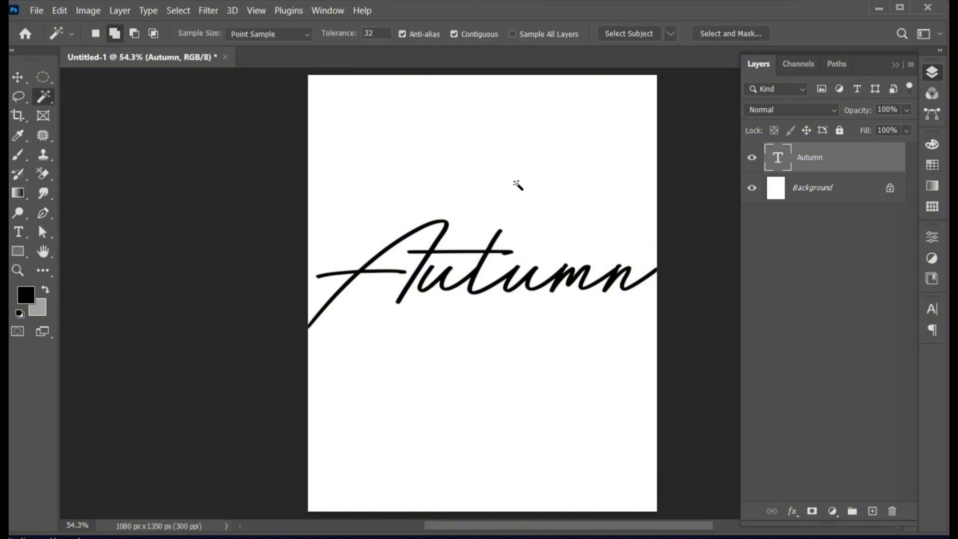
click(517, 185)
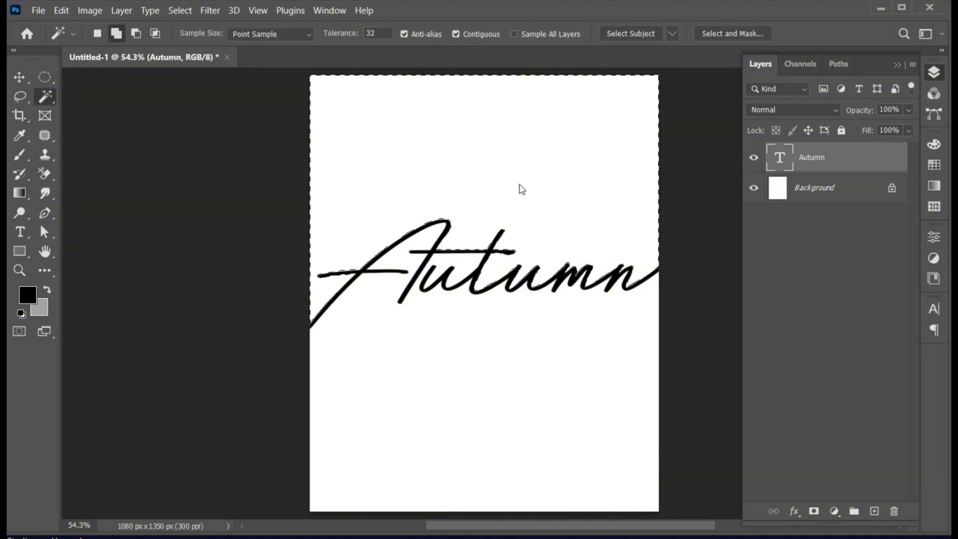
click(833, 512)
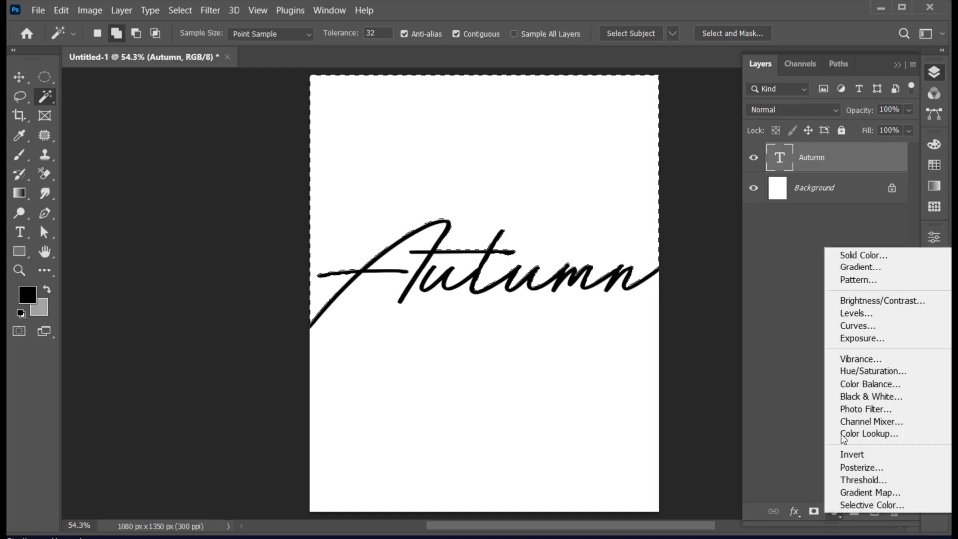
click(863, 255)
text(c00808)
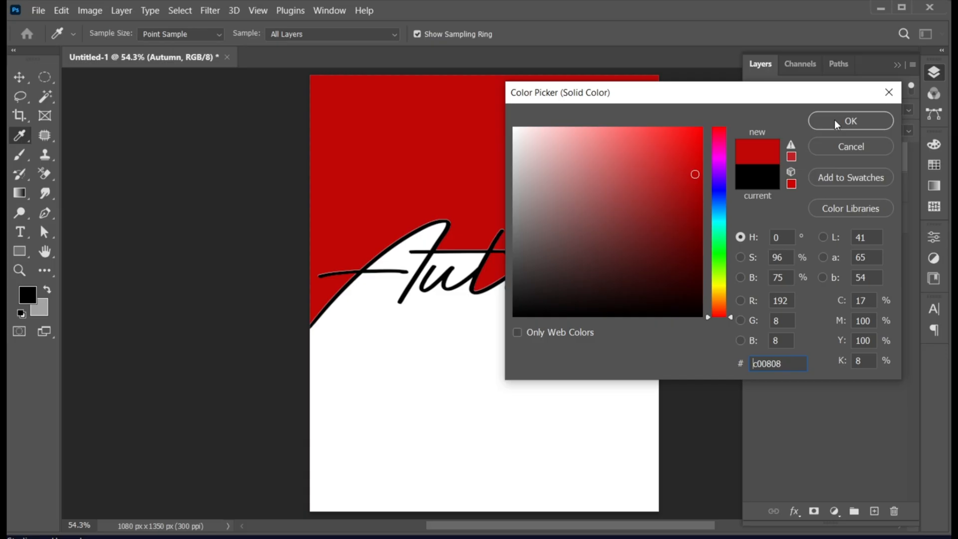
click(850, 121)
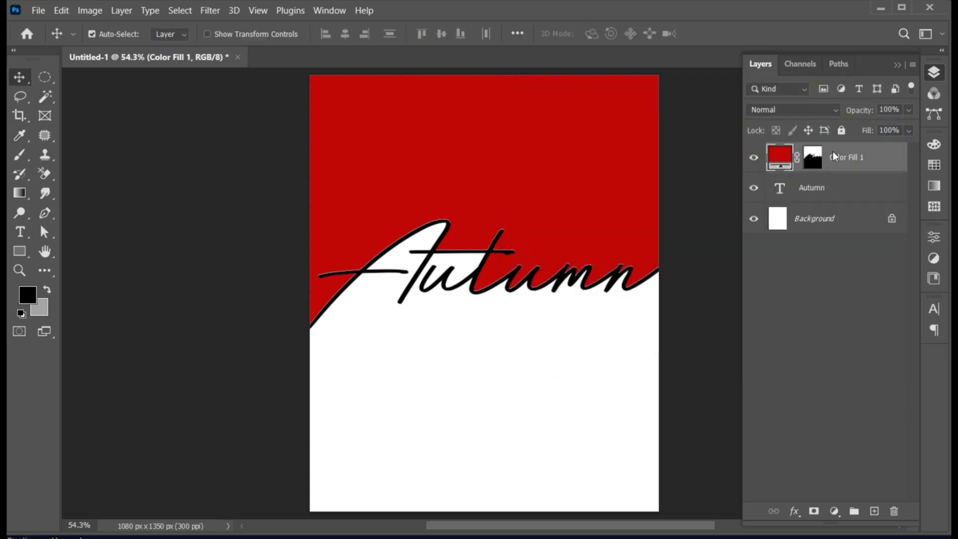
click(812, 188)
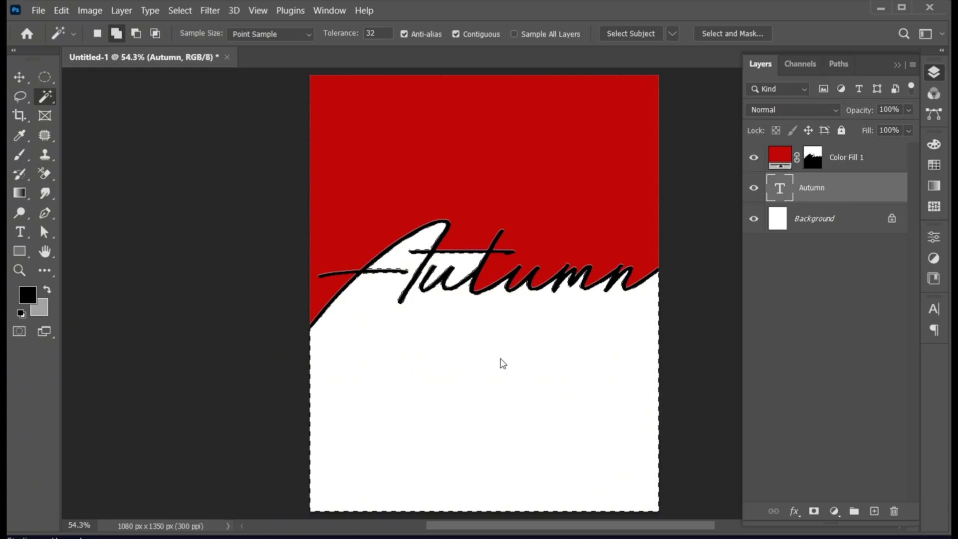
- Fill the selected area below the lettering with a teal #0ca1b3 Solid Color layer
click(814, 512)
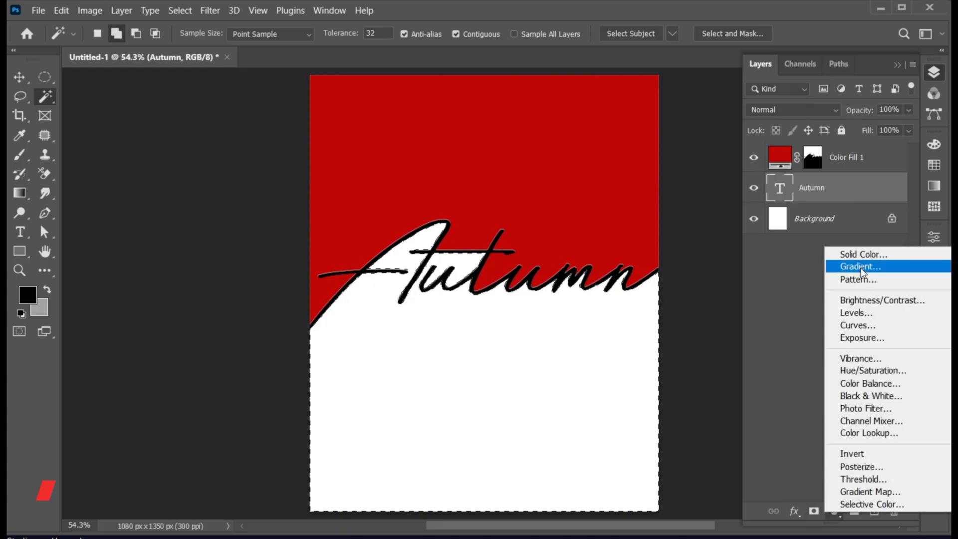
click(863, 255)
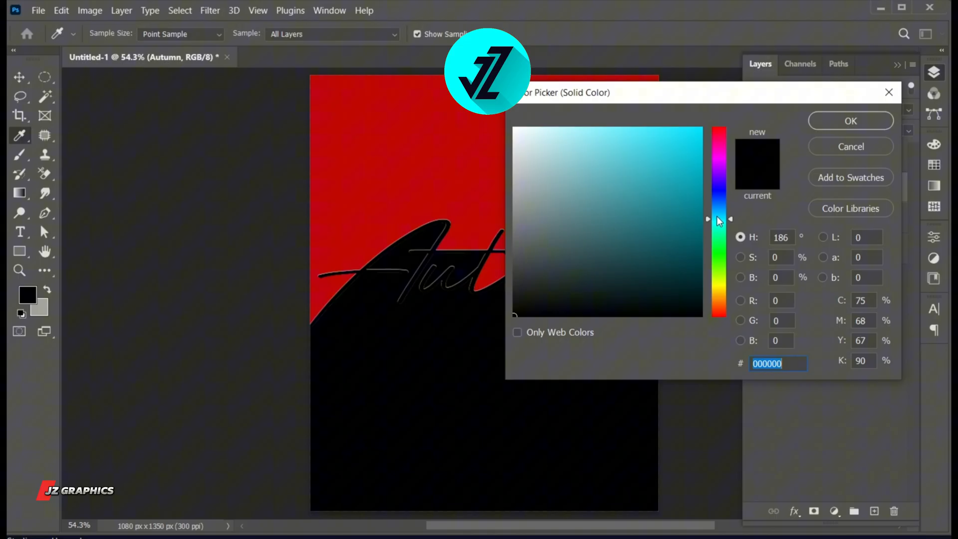
click(690, 184)
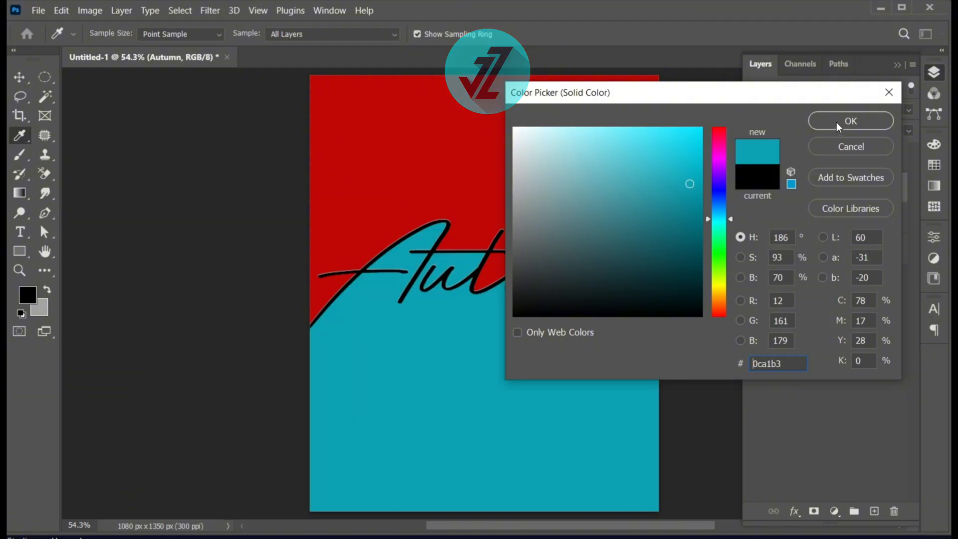
click(851, 120)
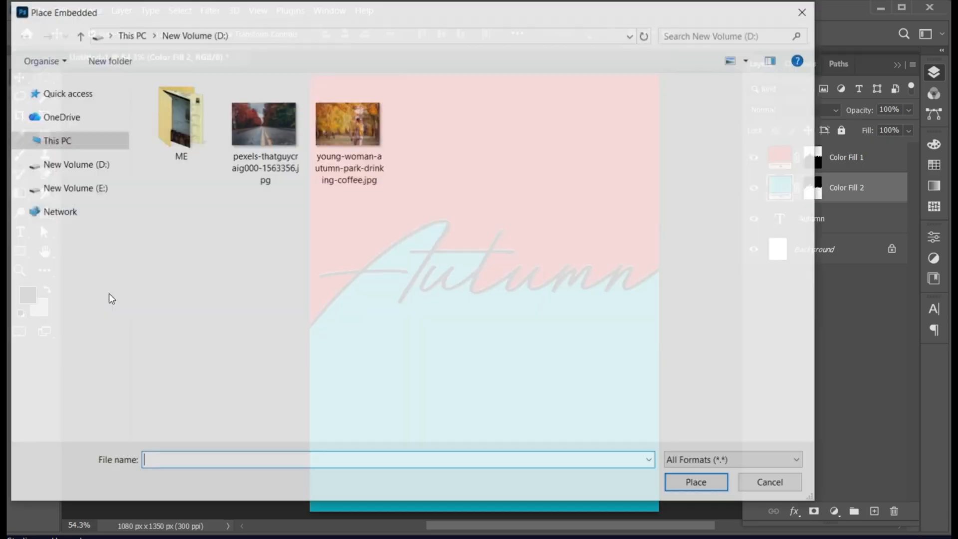
- Place the woman-in-park photo, clip it to the teal shape and enlarge it over the lower poster
click(348, 122)
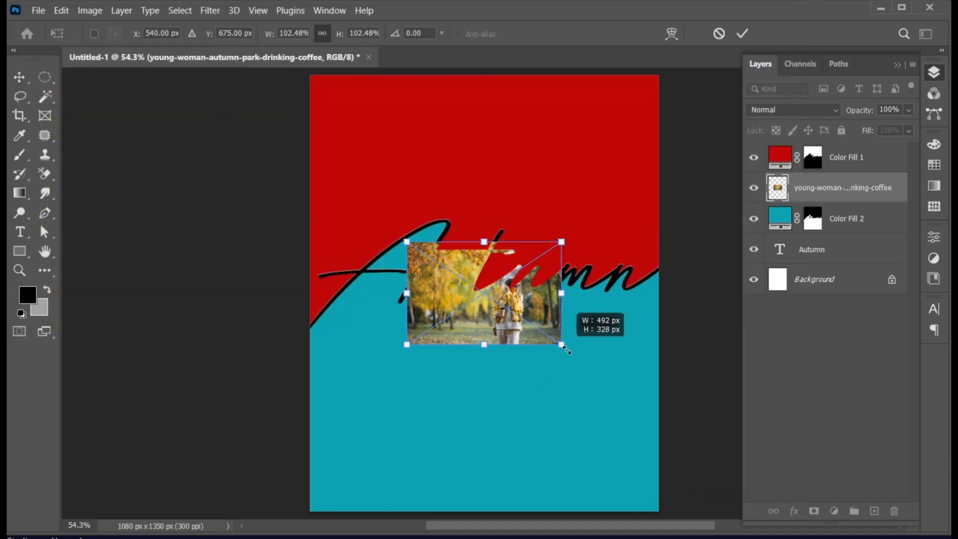
drag(562, 343, 660, 459)
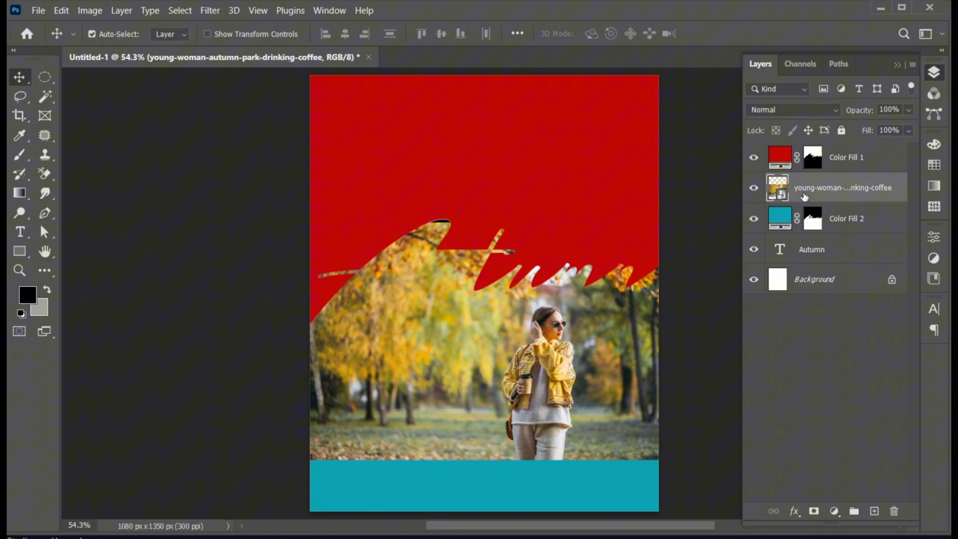
right_click(843, 188)
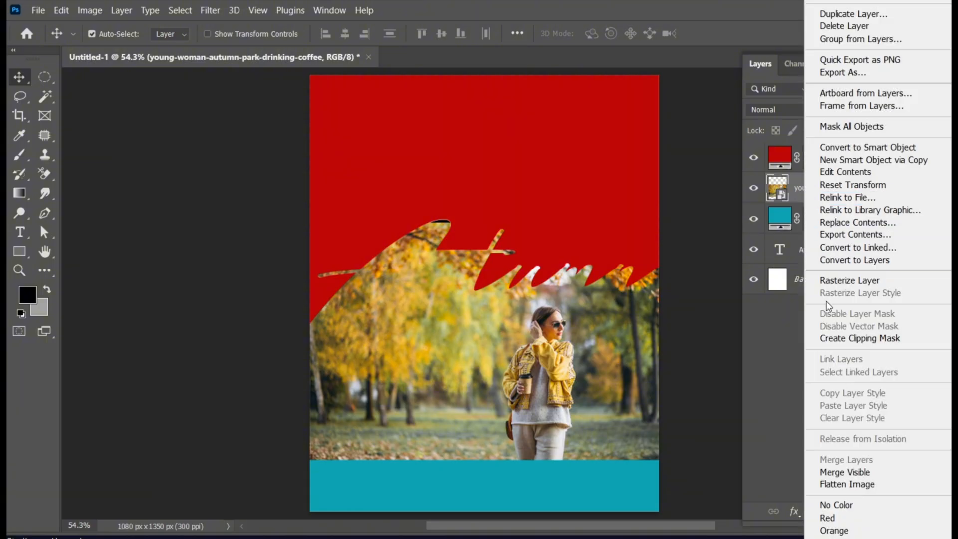
click(860, 339)
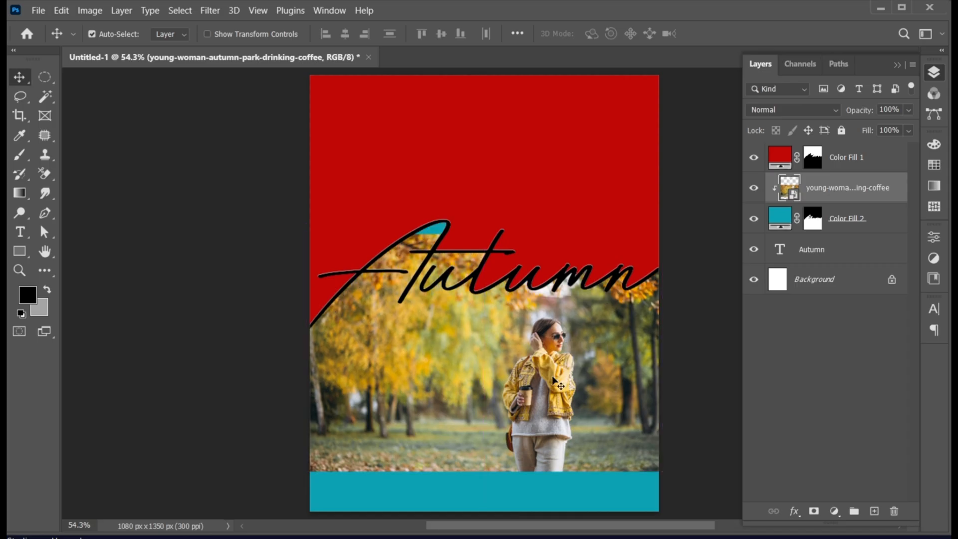
key(ctrl+t)
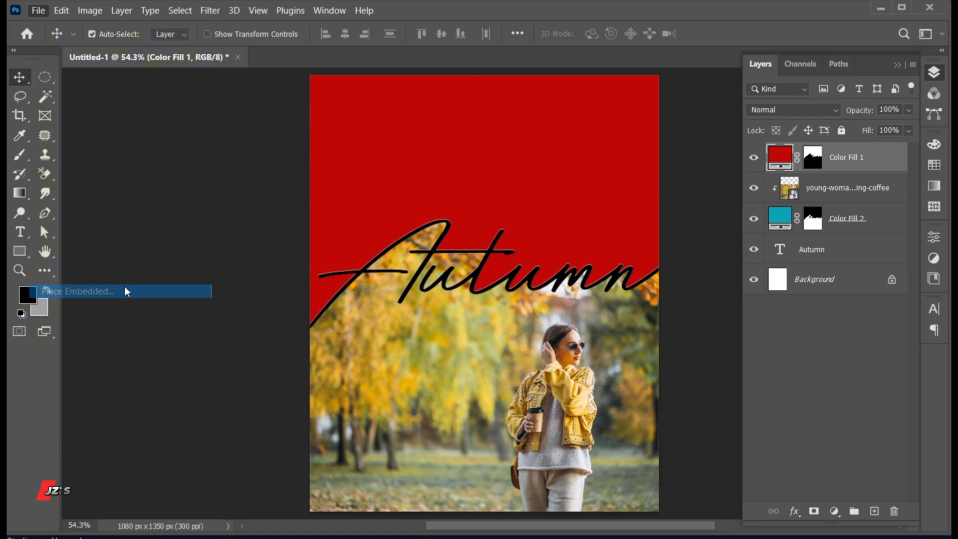
- Place the pexels autumn road photo at the top, clip it to Color Fill 1 and scale it to fill
click(76, 291)
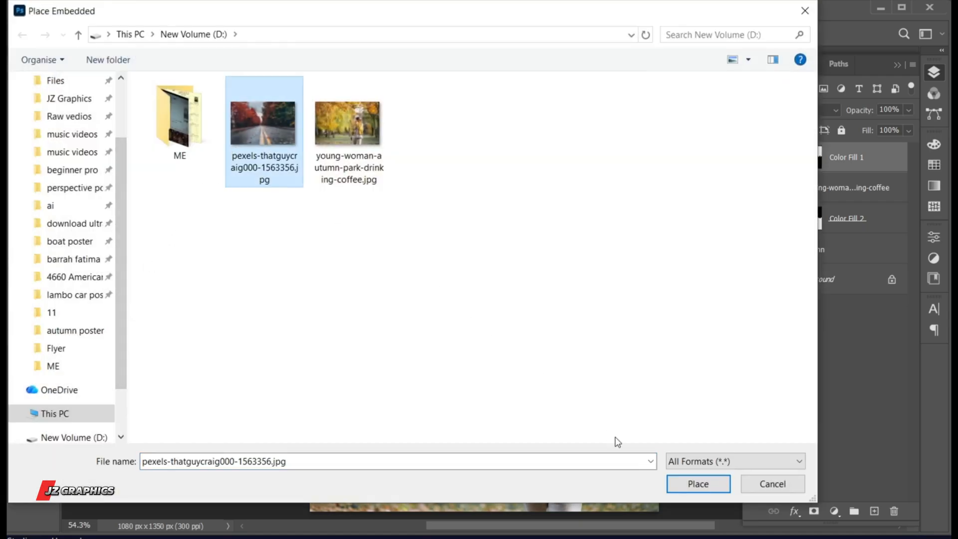
click(698, 483)
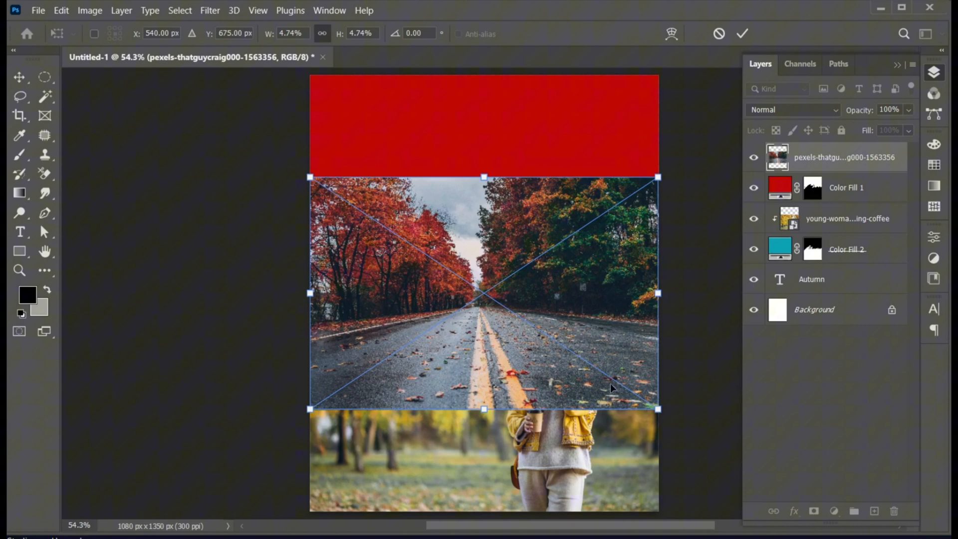
drag(483, 294, 480, 211)
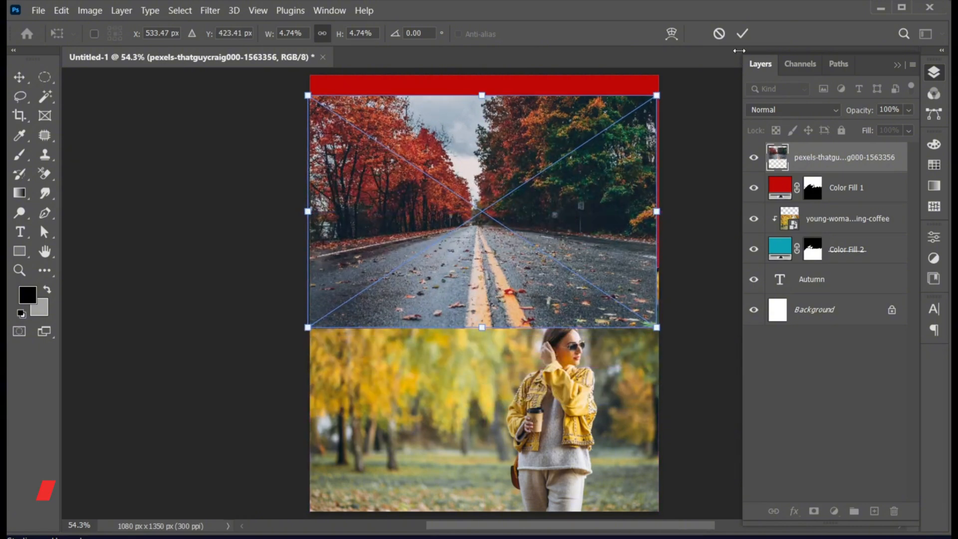
click(742, 34)
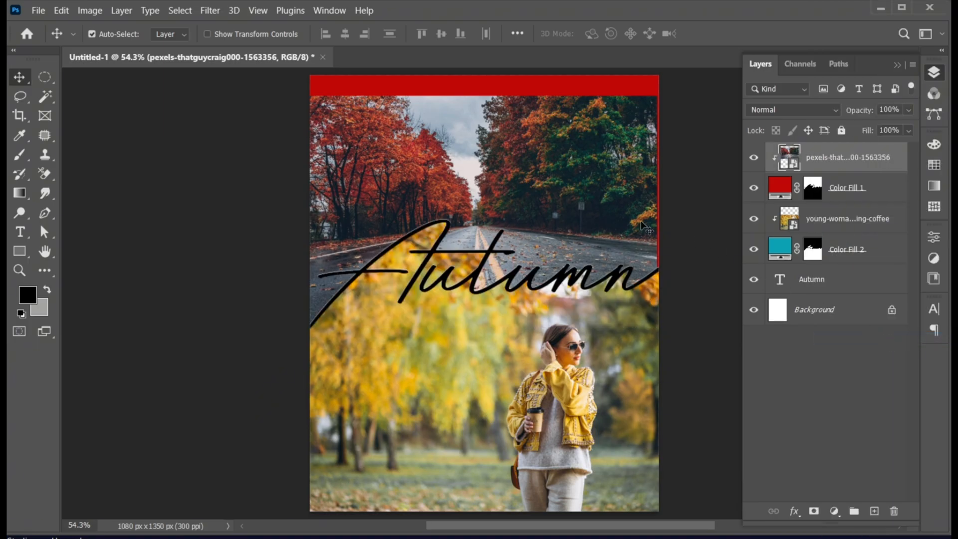
key(ctrl+t)
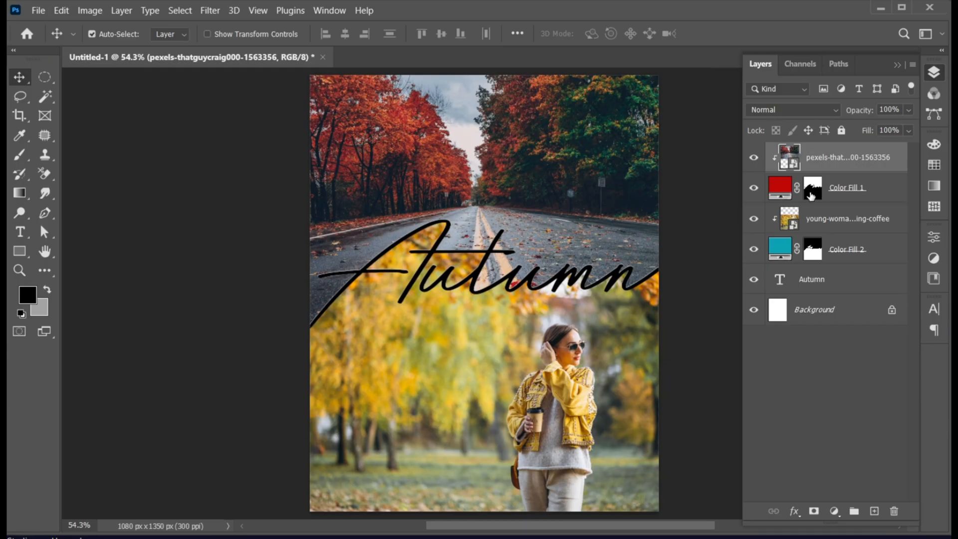
- Move the Autumn layer above the photos and give it an #f5f5f5 off-white Color Overlay
click(812, 278)
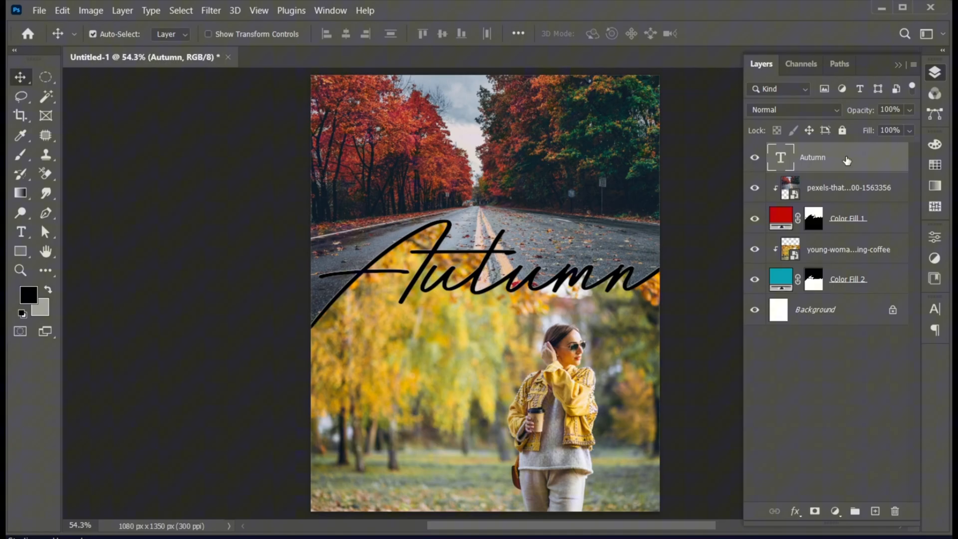
click(795, 511)
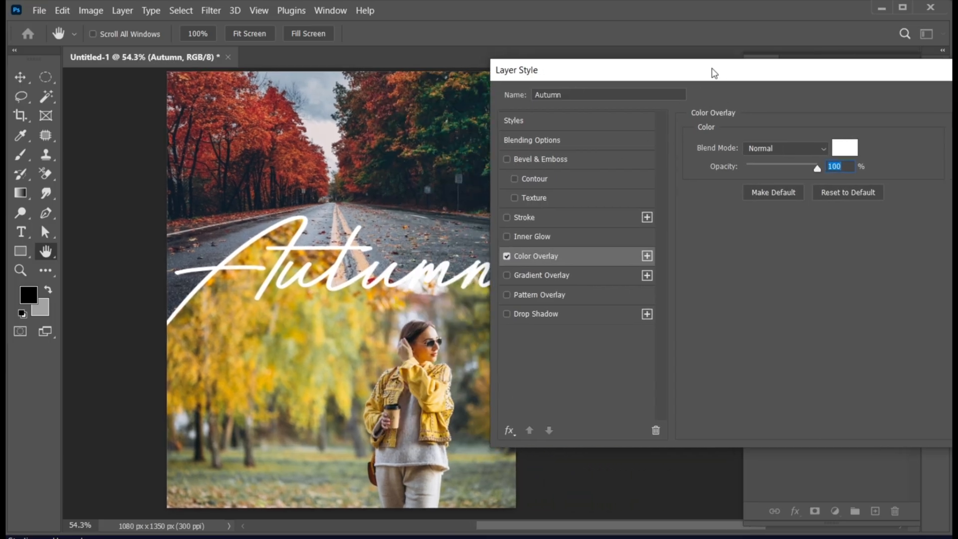
click(846, 147)
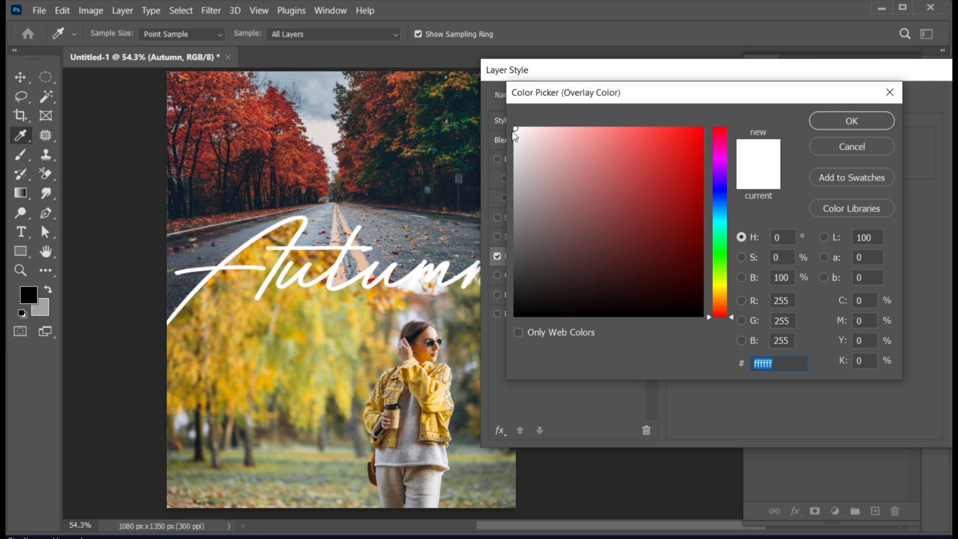
text(f5f5f5)
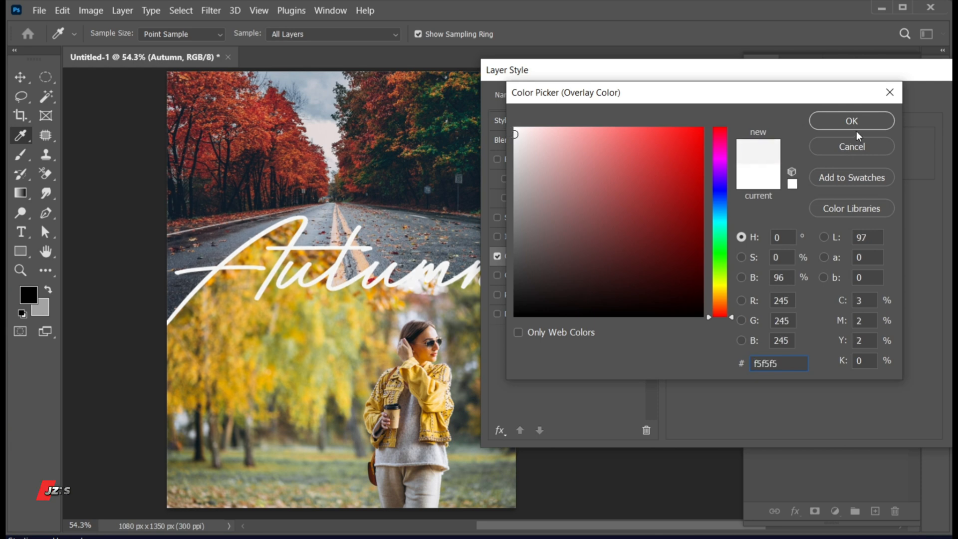
click(850, 120)
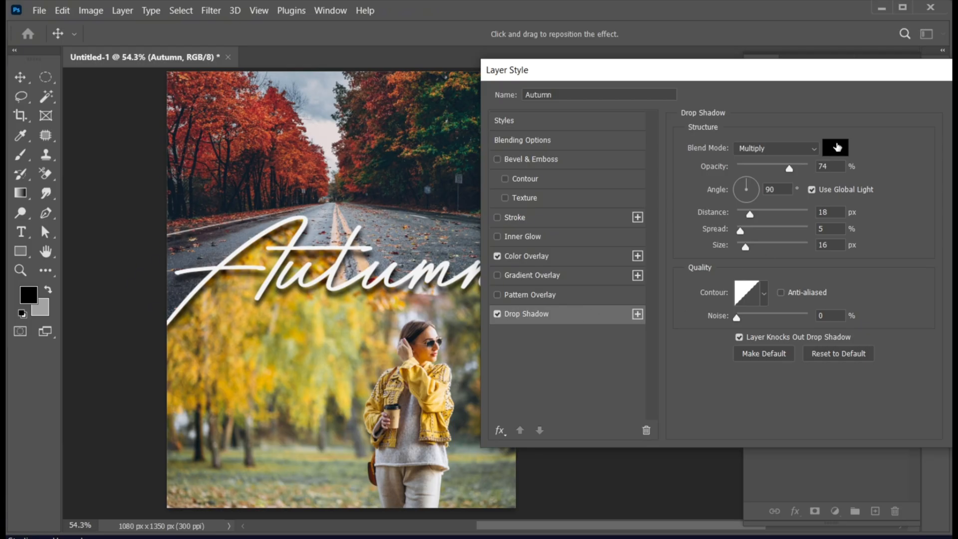
- Apply a black drop shadow at 78% opacity, 58° angle, distance 18, spread 5, size 16
click(836, 148)
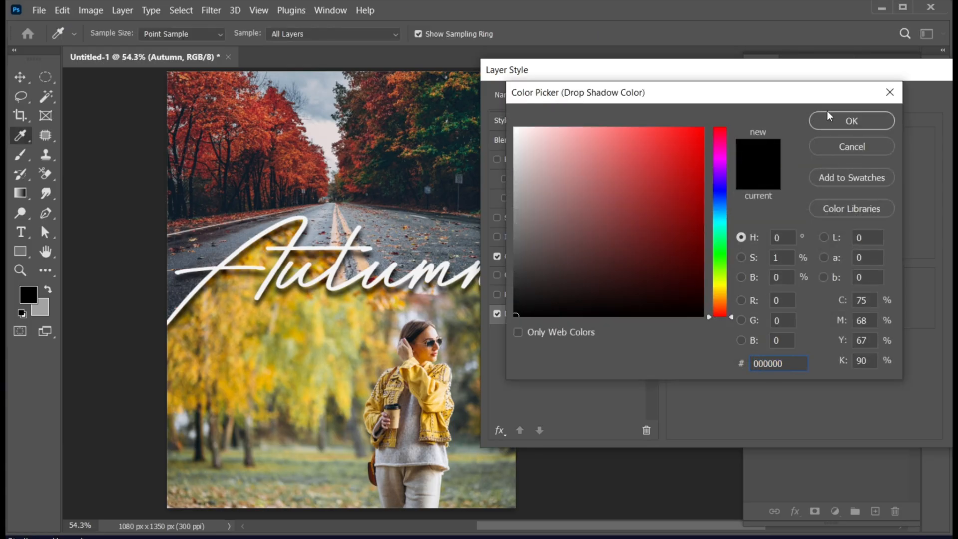
click(851, 121)
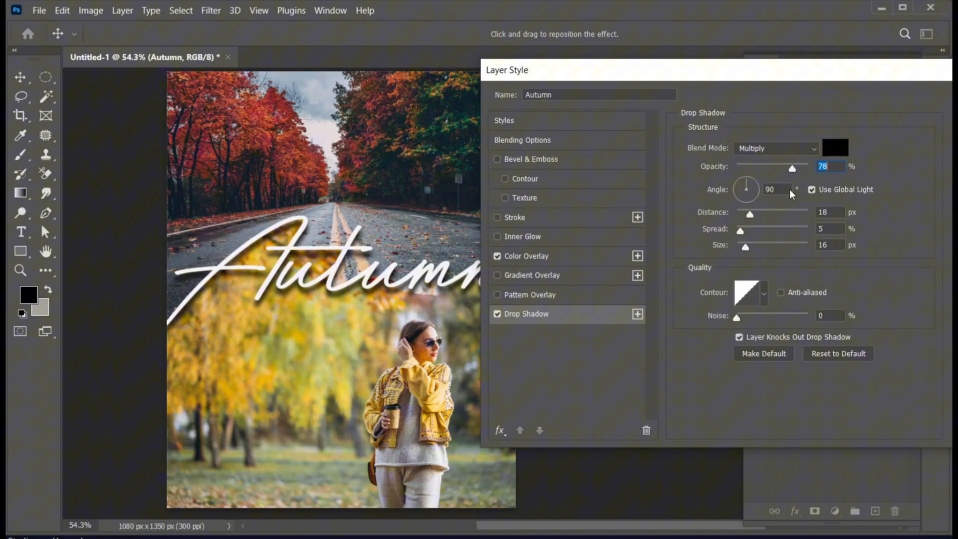
drag(747, 184, 742, 195)
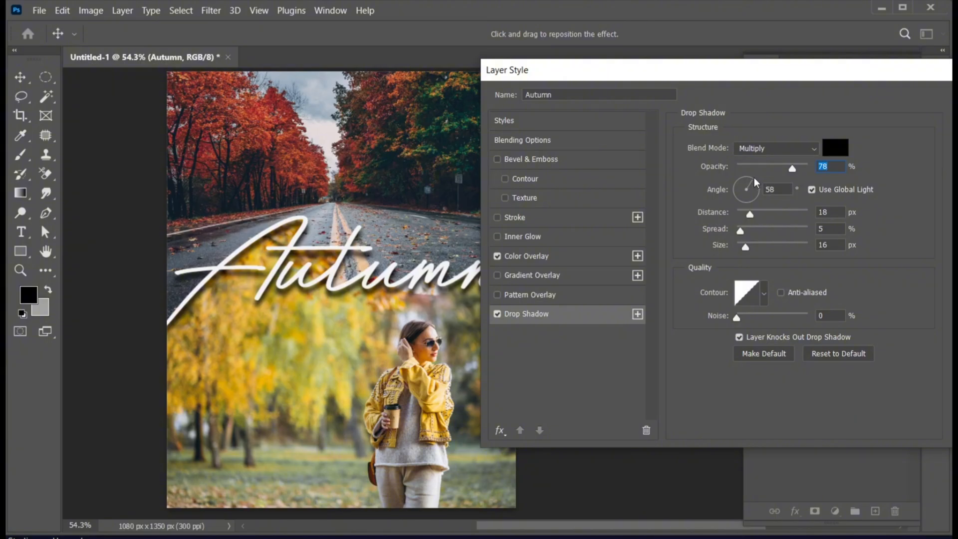
click(831, 211)
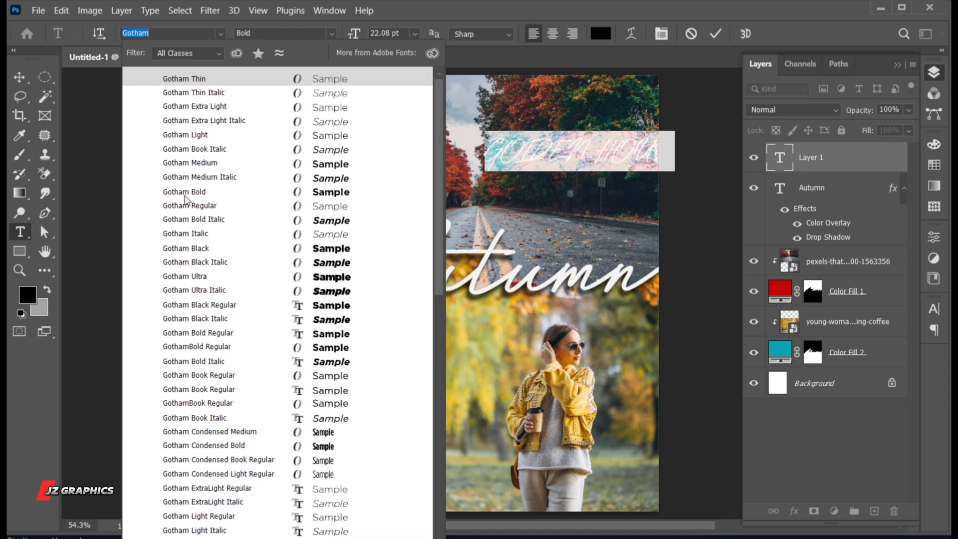
- Set the GOLDEN HOUR caption and tagline in white Gotham Bold, right-aligned, with a copy lower left
click(600, 34)
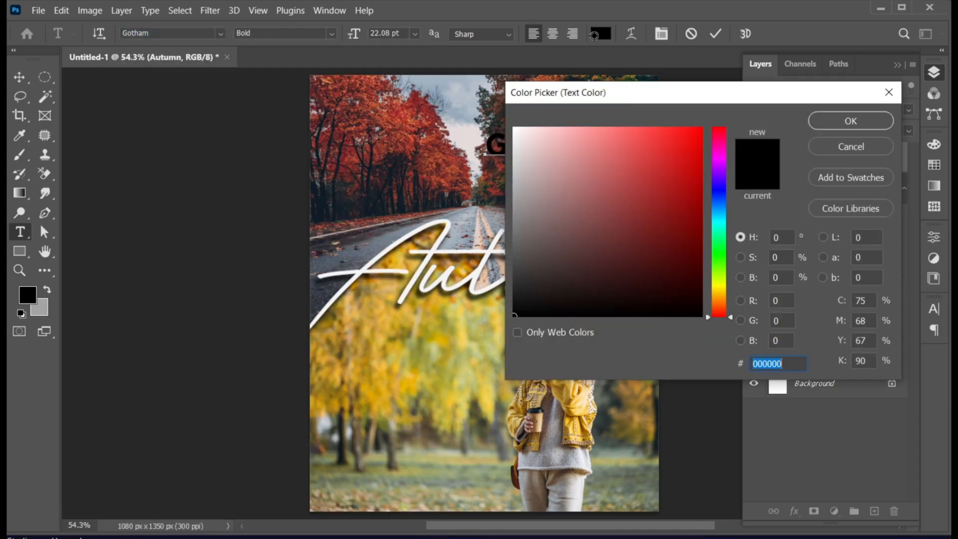
click(850, 120)
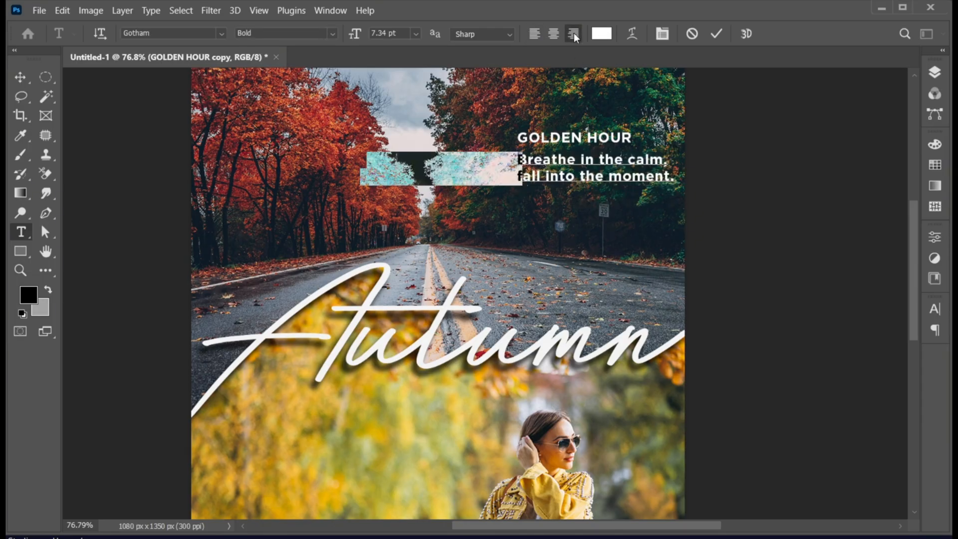
click(332, 33)
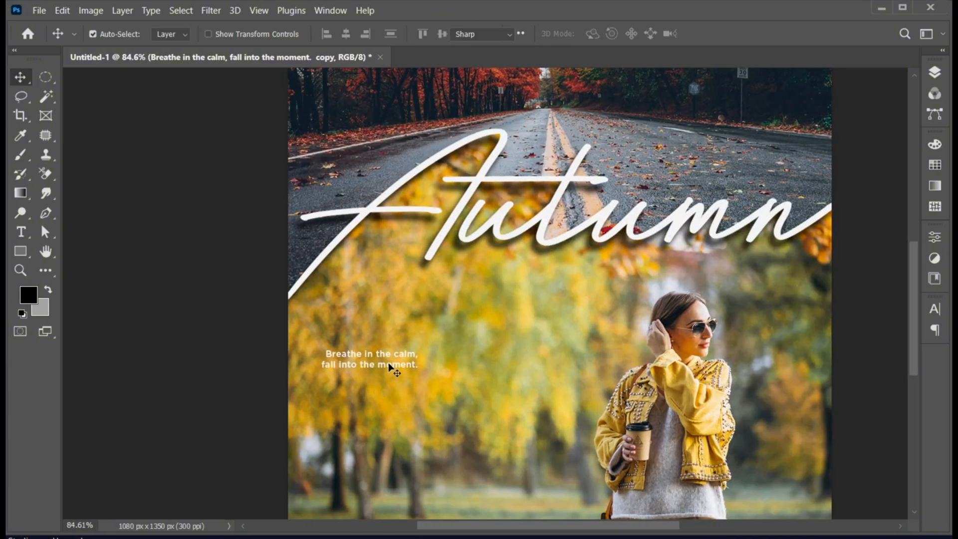
- Replace the copied caption with 'The season of soft light and slow steps…' in black #000000 Gotham Bold
click(21, 232)
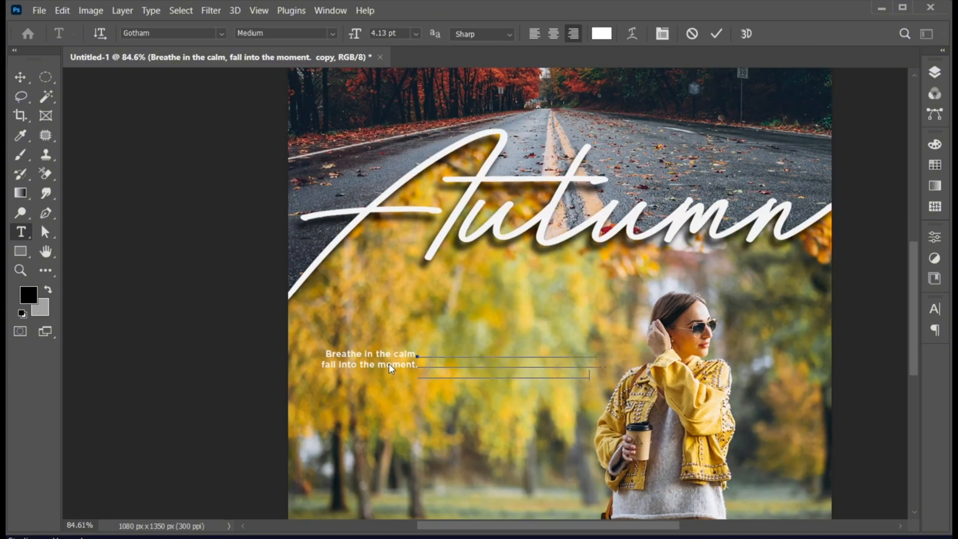
text(The season of soft light and slow steps, where cozy sweaters meet warm sunsets and every breeze feels like nostalgia.)
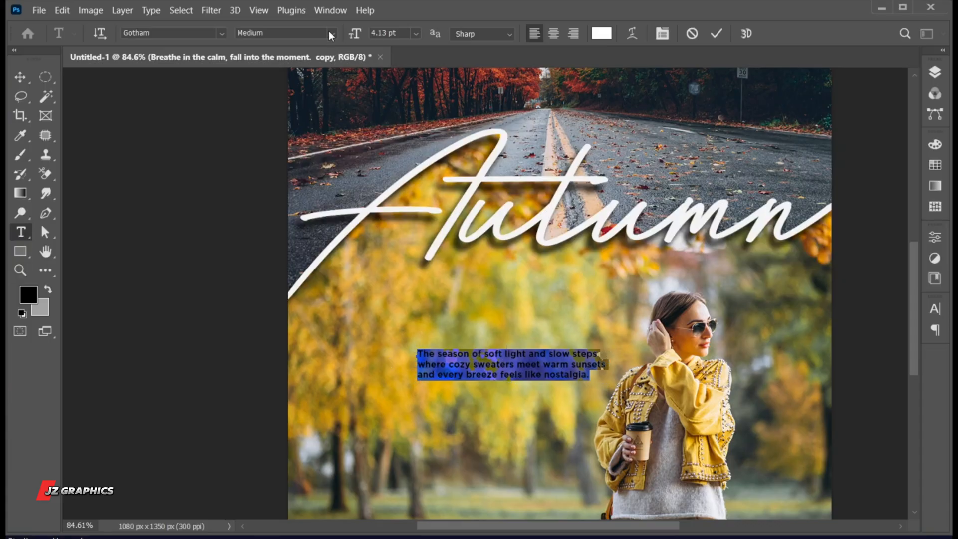
click(284, 33)
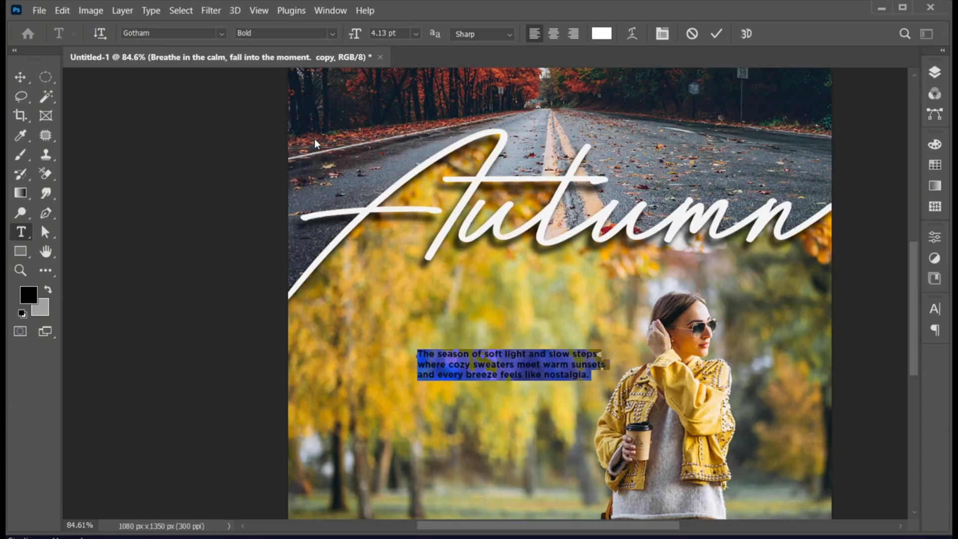
click(601, 34)
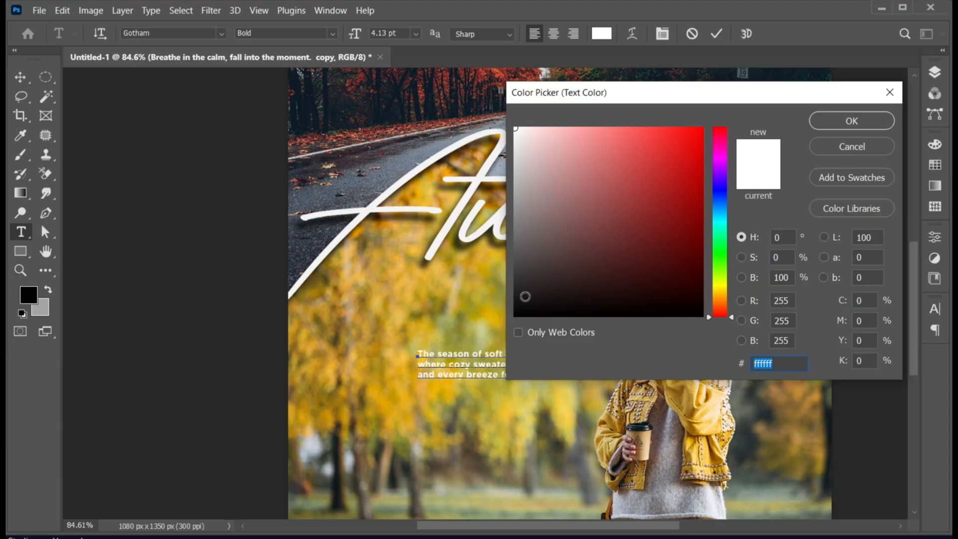
click(516, 314)
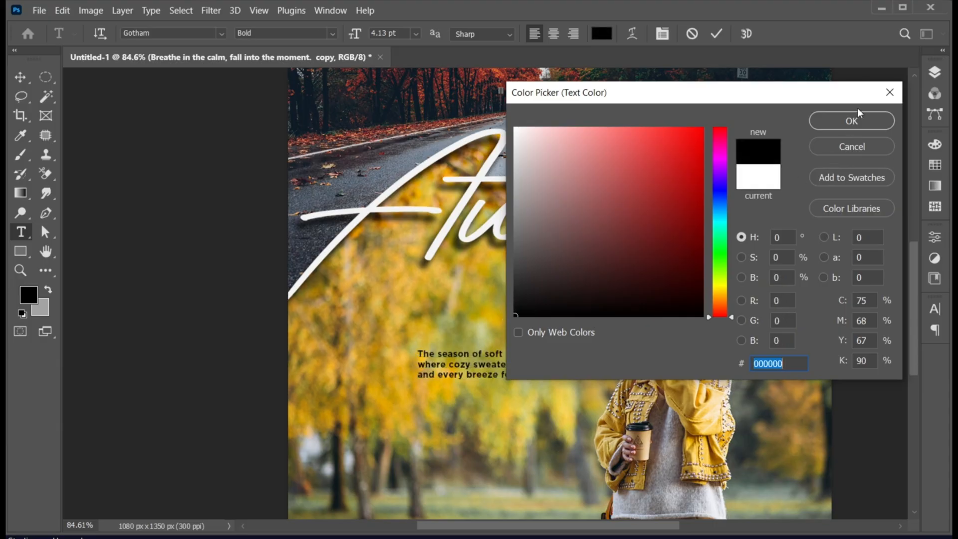
click(850, 121)
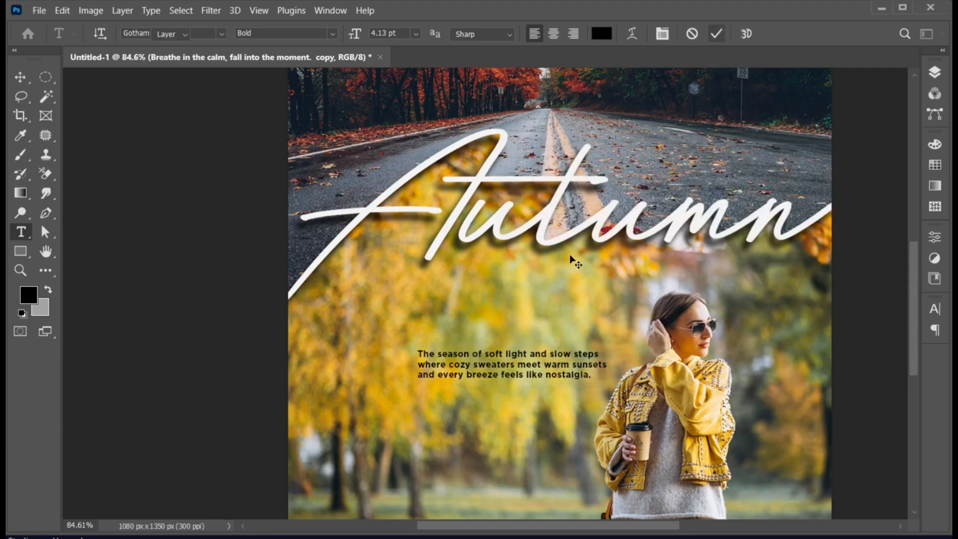
click(20, 76)
text(tutorial by)
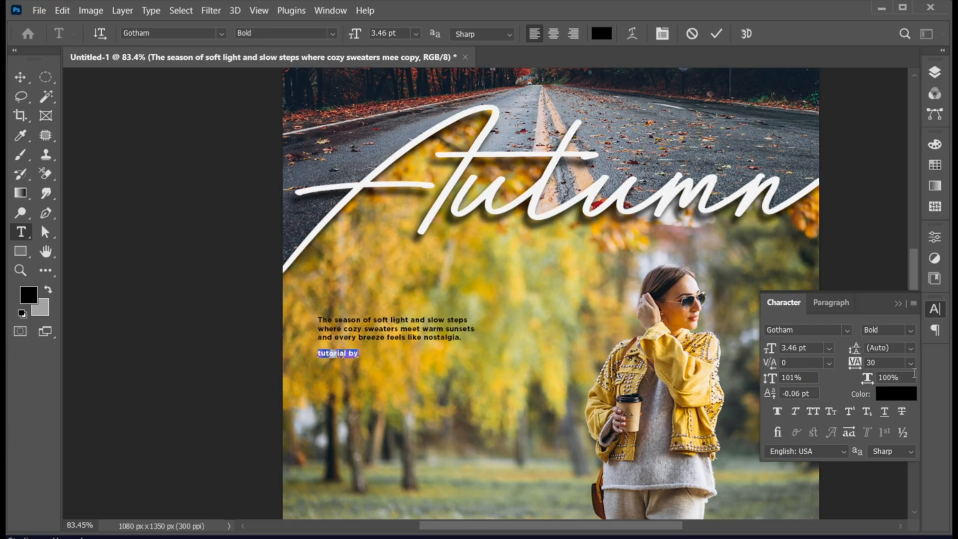
- Make the 'tutorial by' line all caps with tracking 250
click(890, 362)
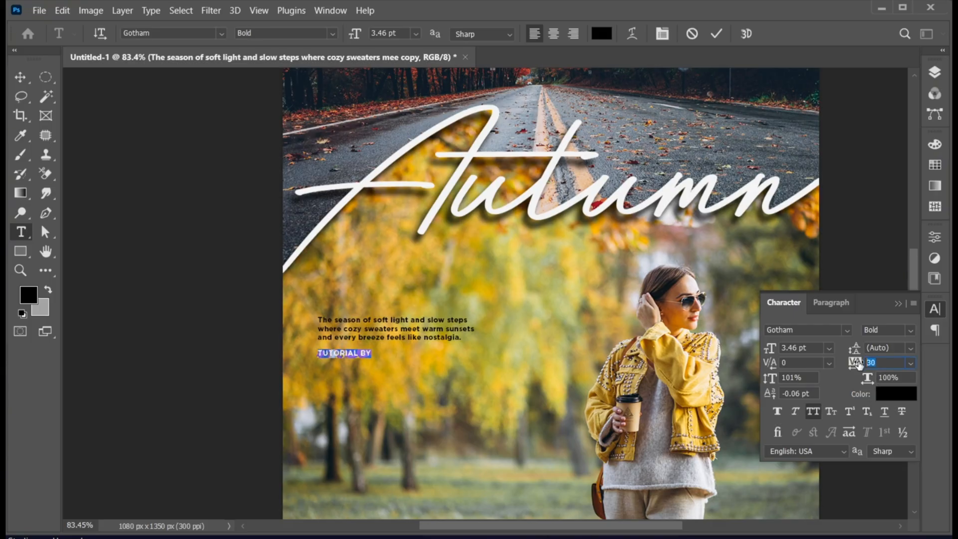
text(250)
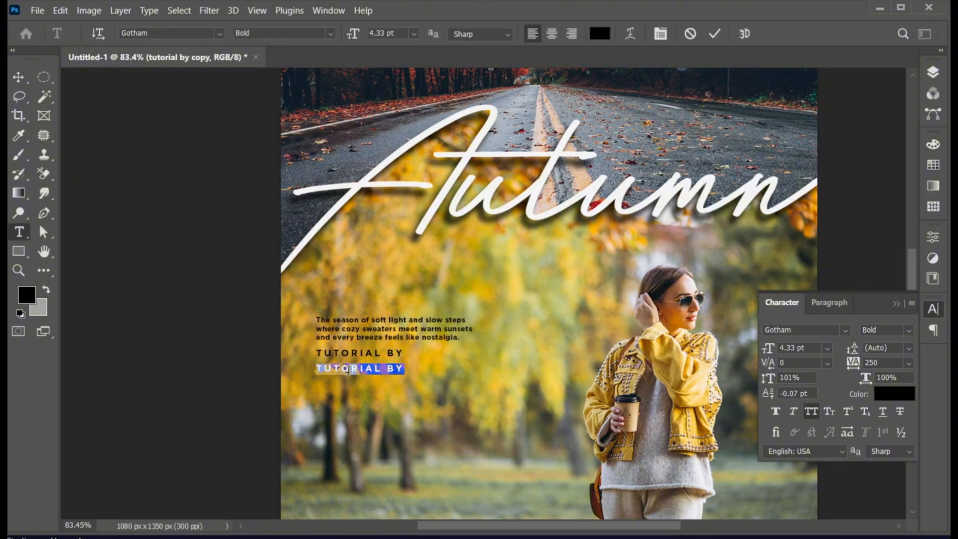
- Add a 'JZ GRAPHICS' line in Gotham Black, dark red, tracking 500
text(JZ GRAPHICS)
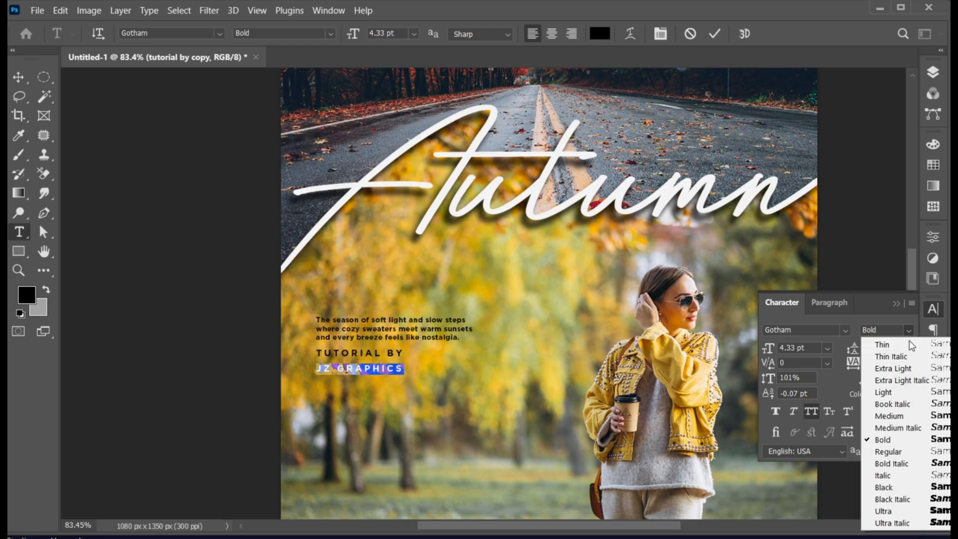
click(894, 395)
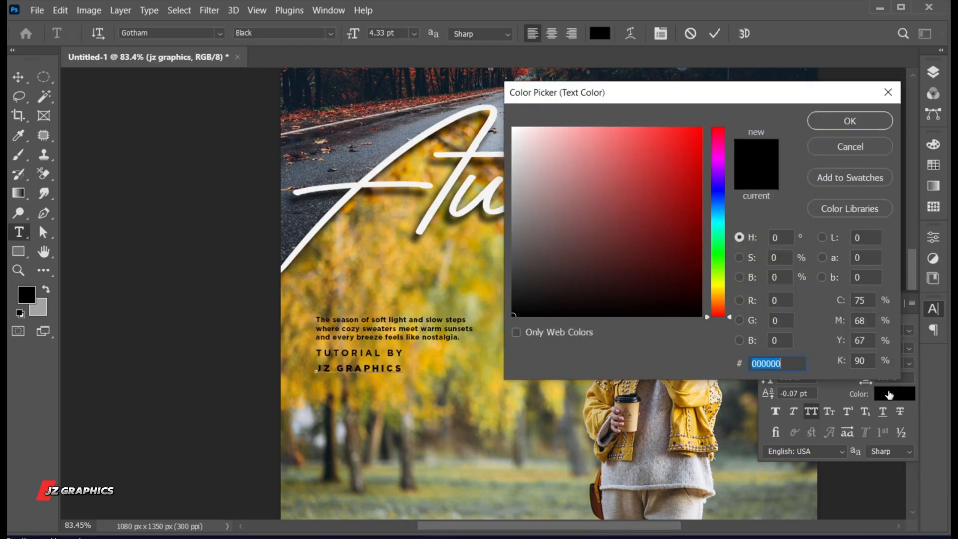
click(682, 225)
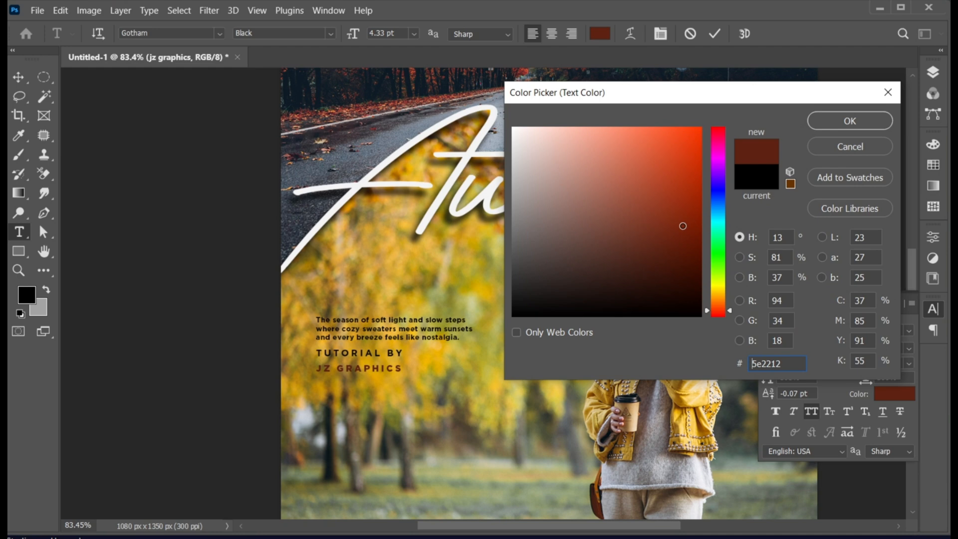
click(692, 228)
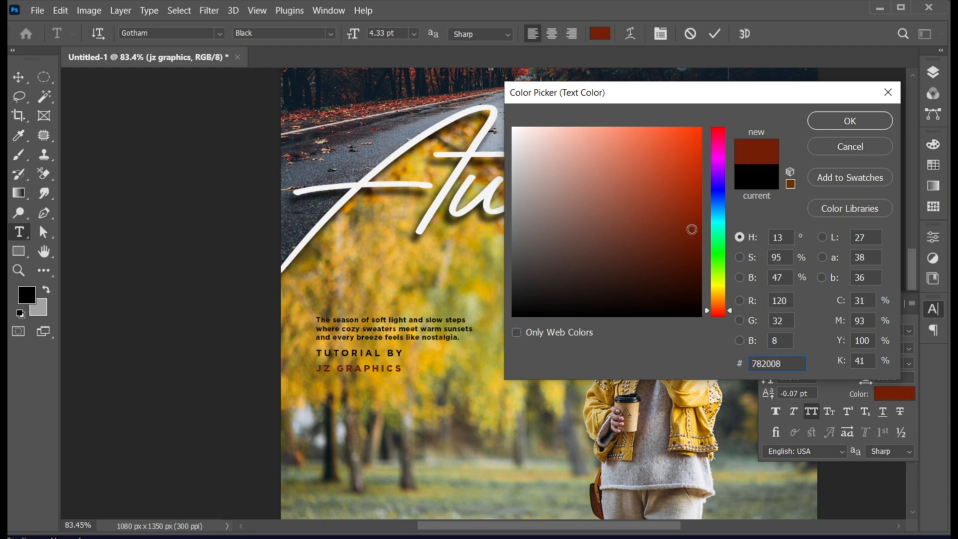
click(848, 121)
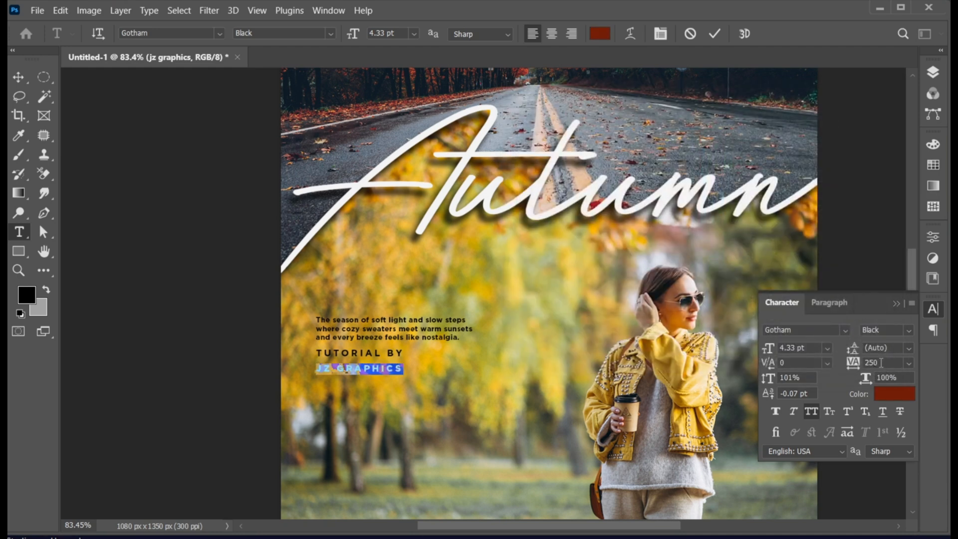
text(500)
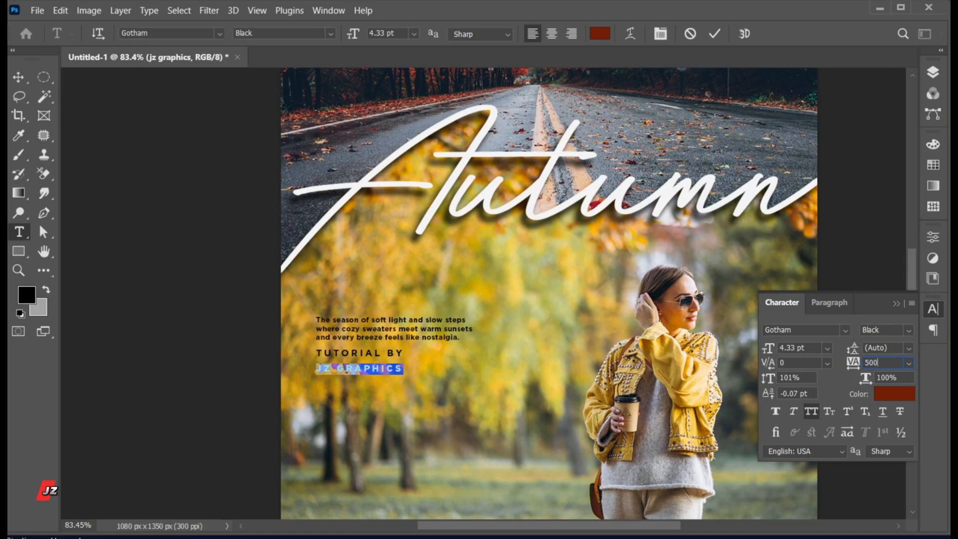
click(898, 304)
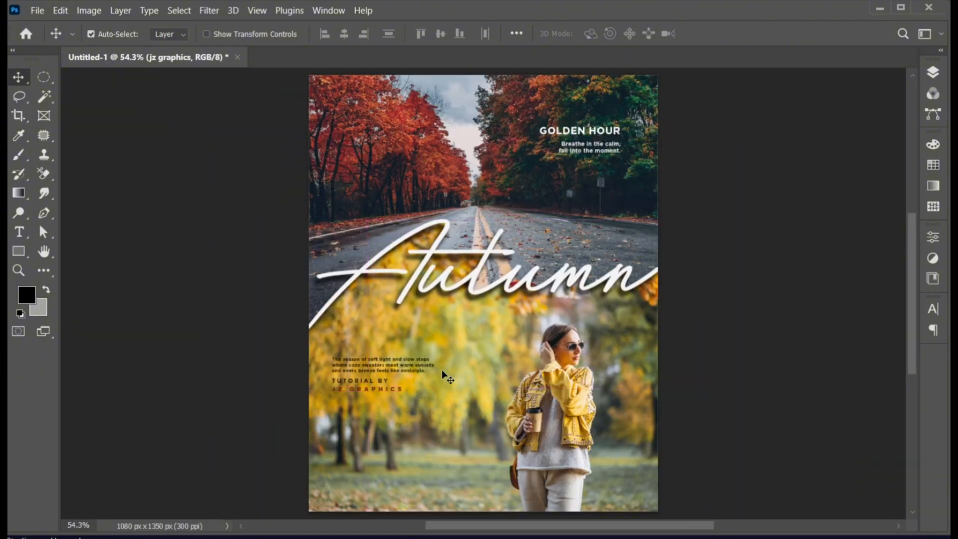
- Add a new empty layer clipped above the woman photo layer
click(932, 72)
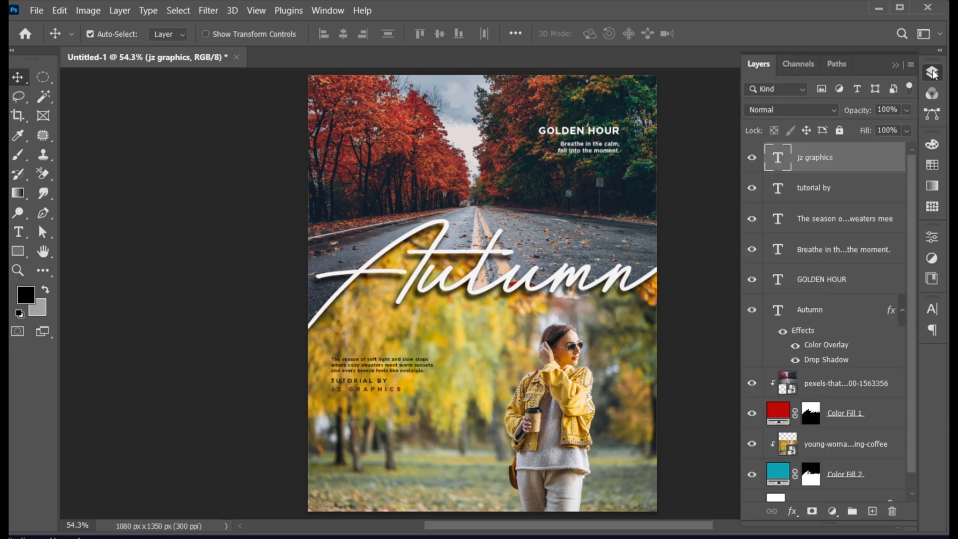
scroll(down, 3)
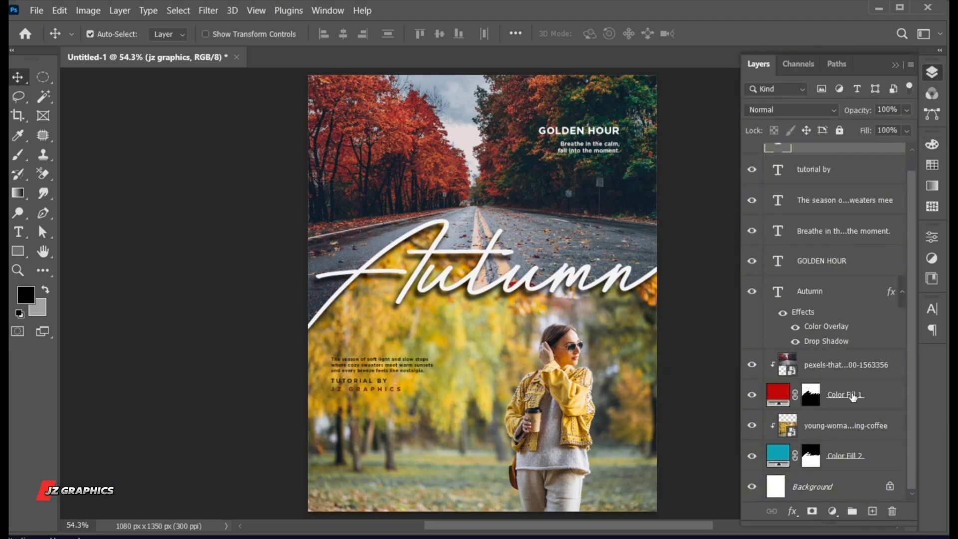
click(844, 425)
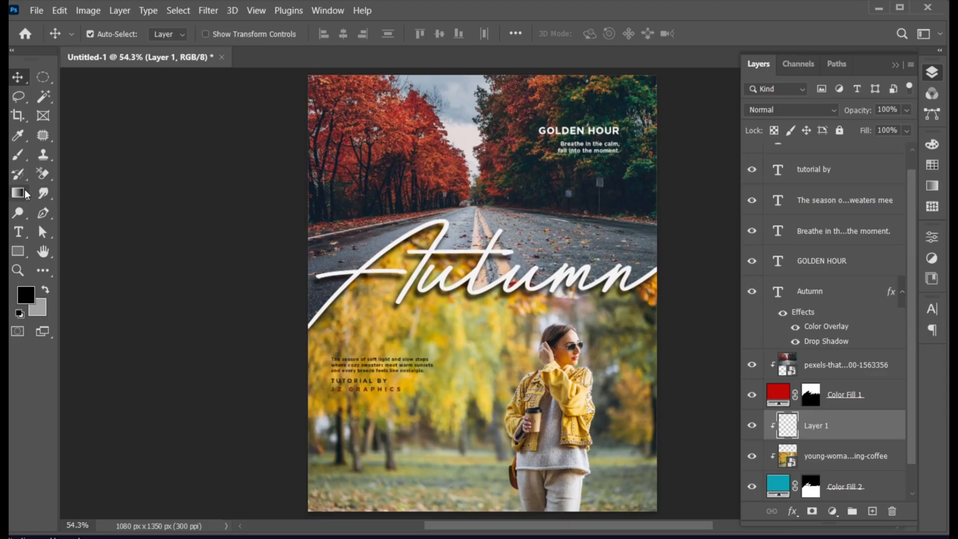
click(18, 193)
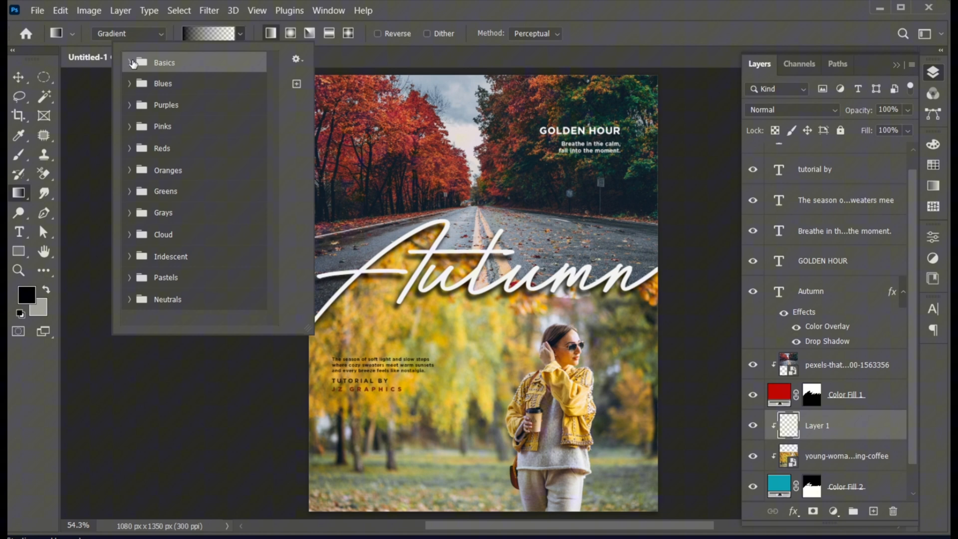
- Drag a Basics foreground-to-transparent gradient up from the bottom edge of the woman photo
click(130, 62)
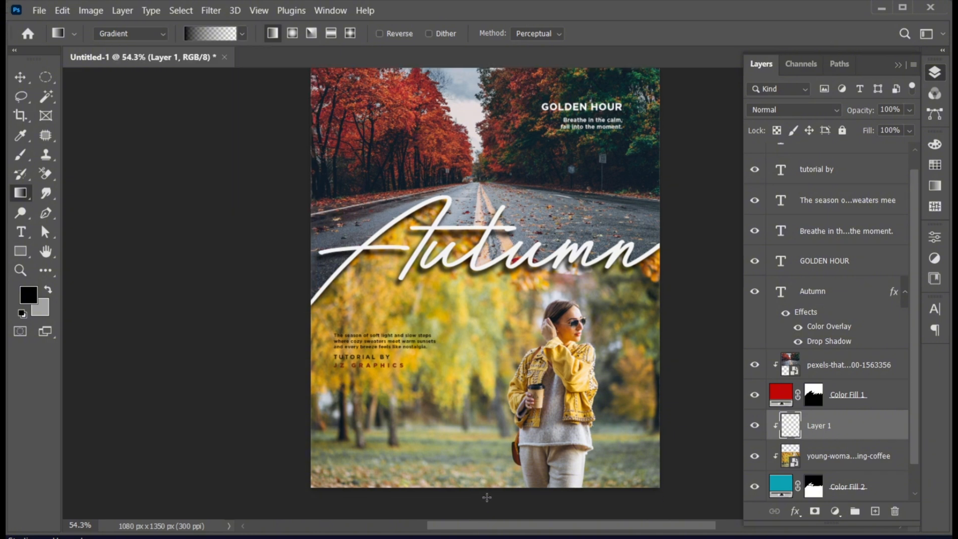
drag(487, 429, 488, 510)
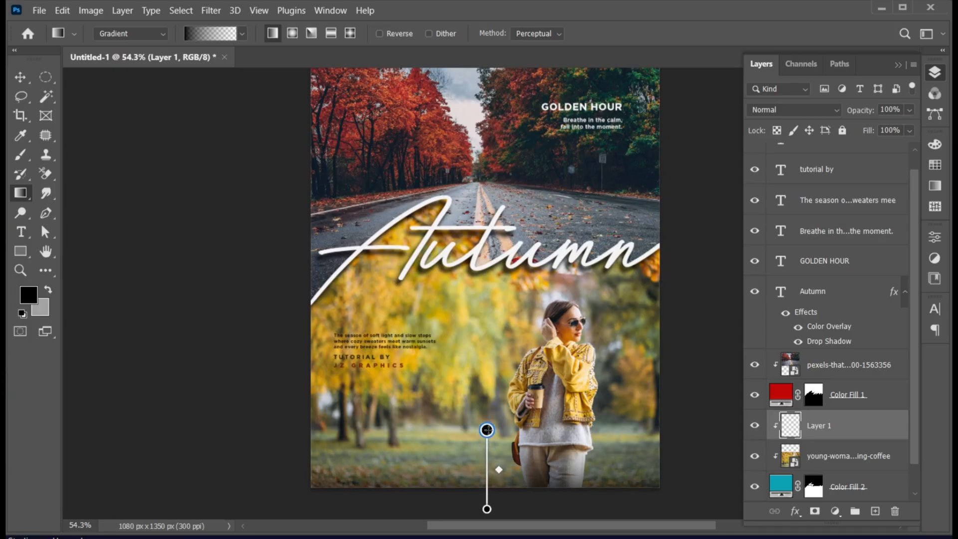